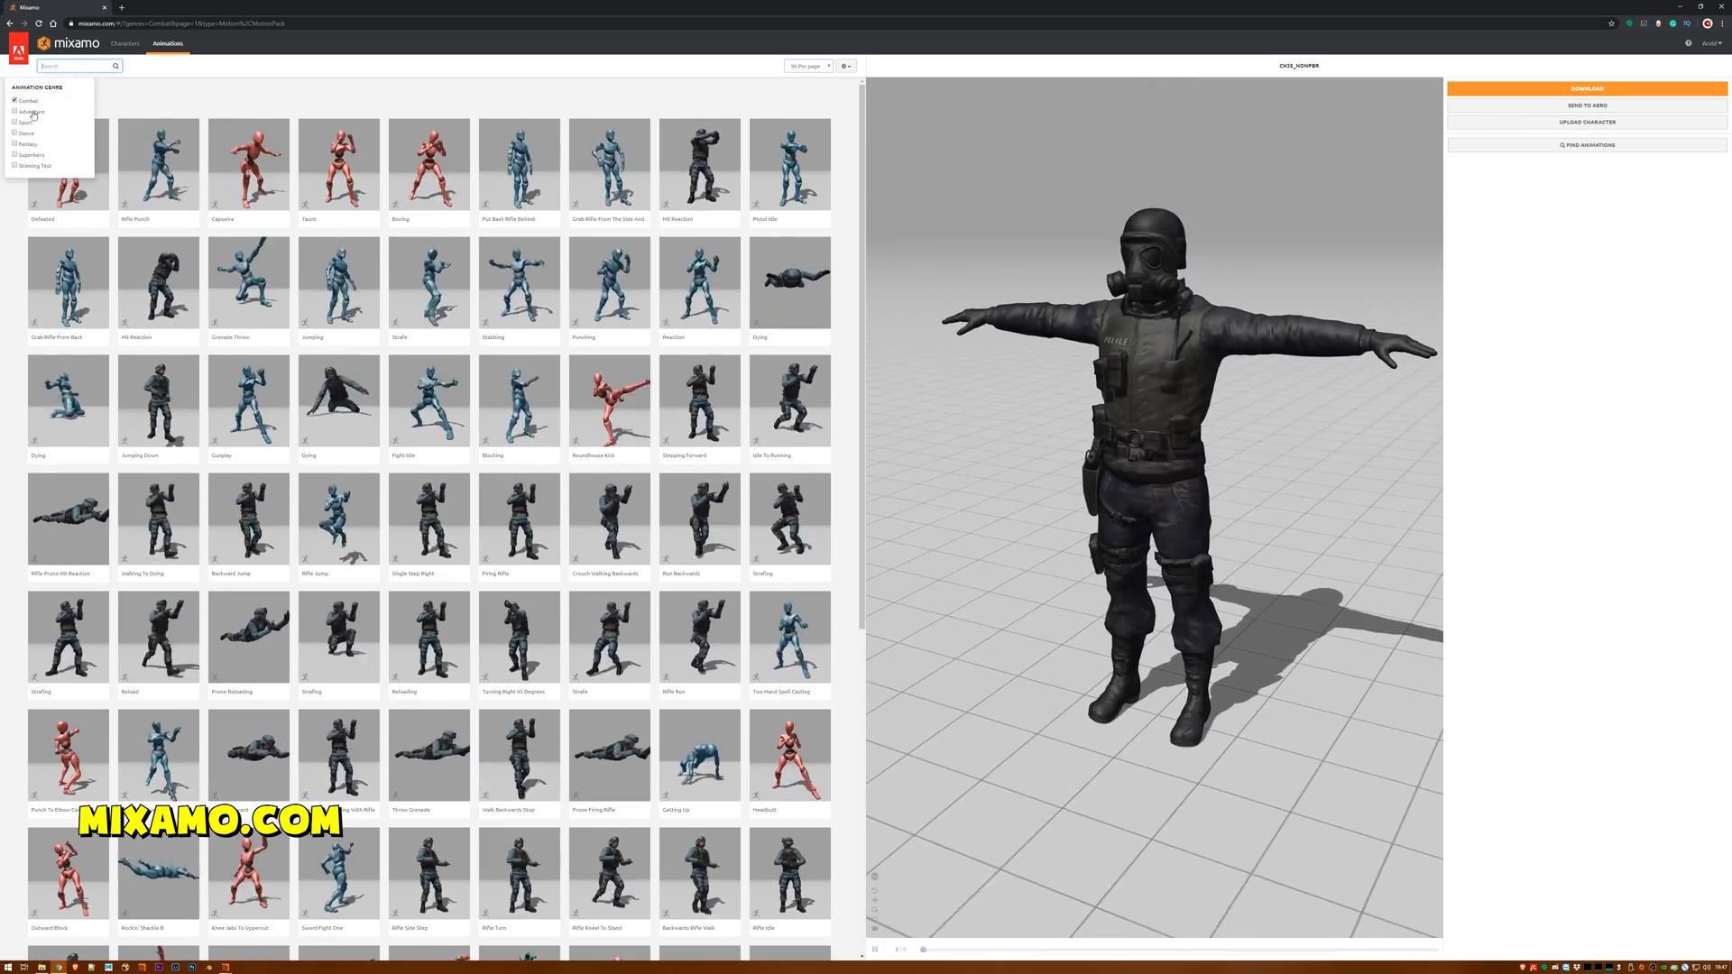
# Filter the Mixamo animation library to the Combat genre.
pyautogui.click(609, 520)
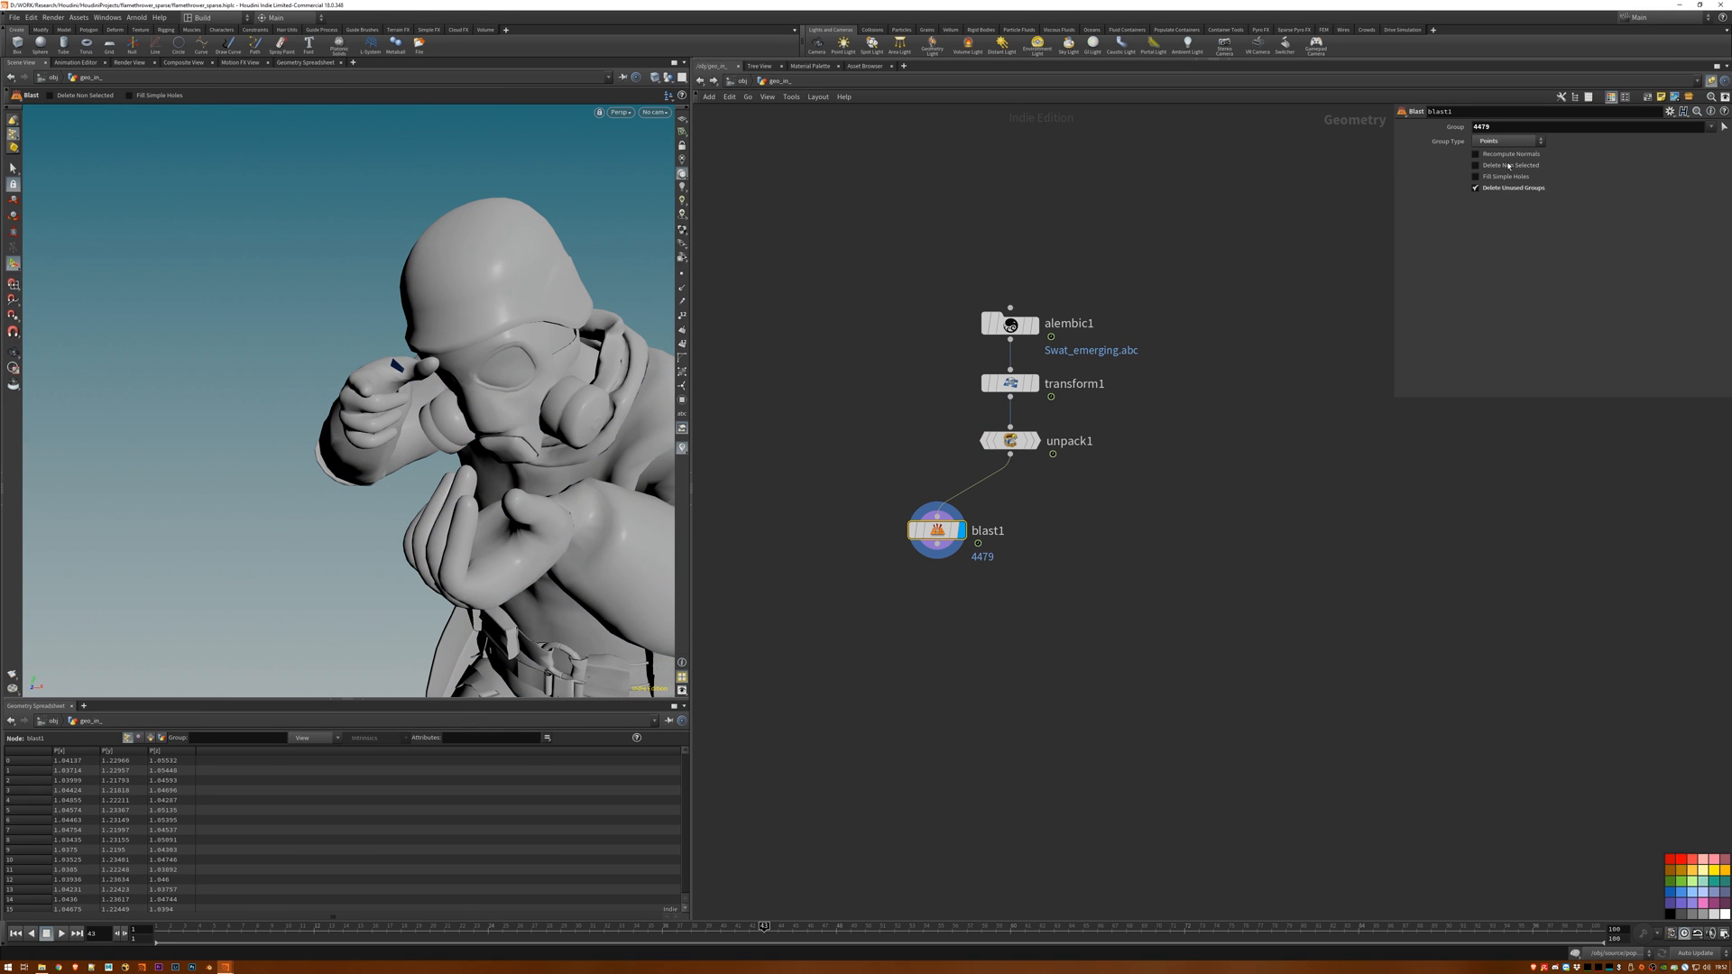
# Set the sweep's surface shape to Round Tube and choose how its ends are capped.
pyautogui.click(1475, 164)
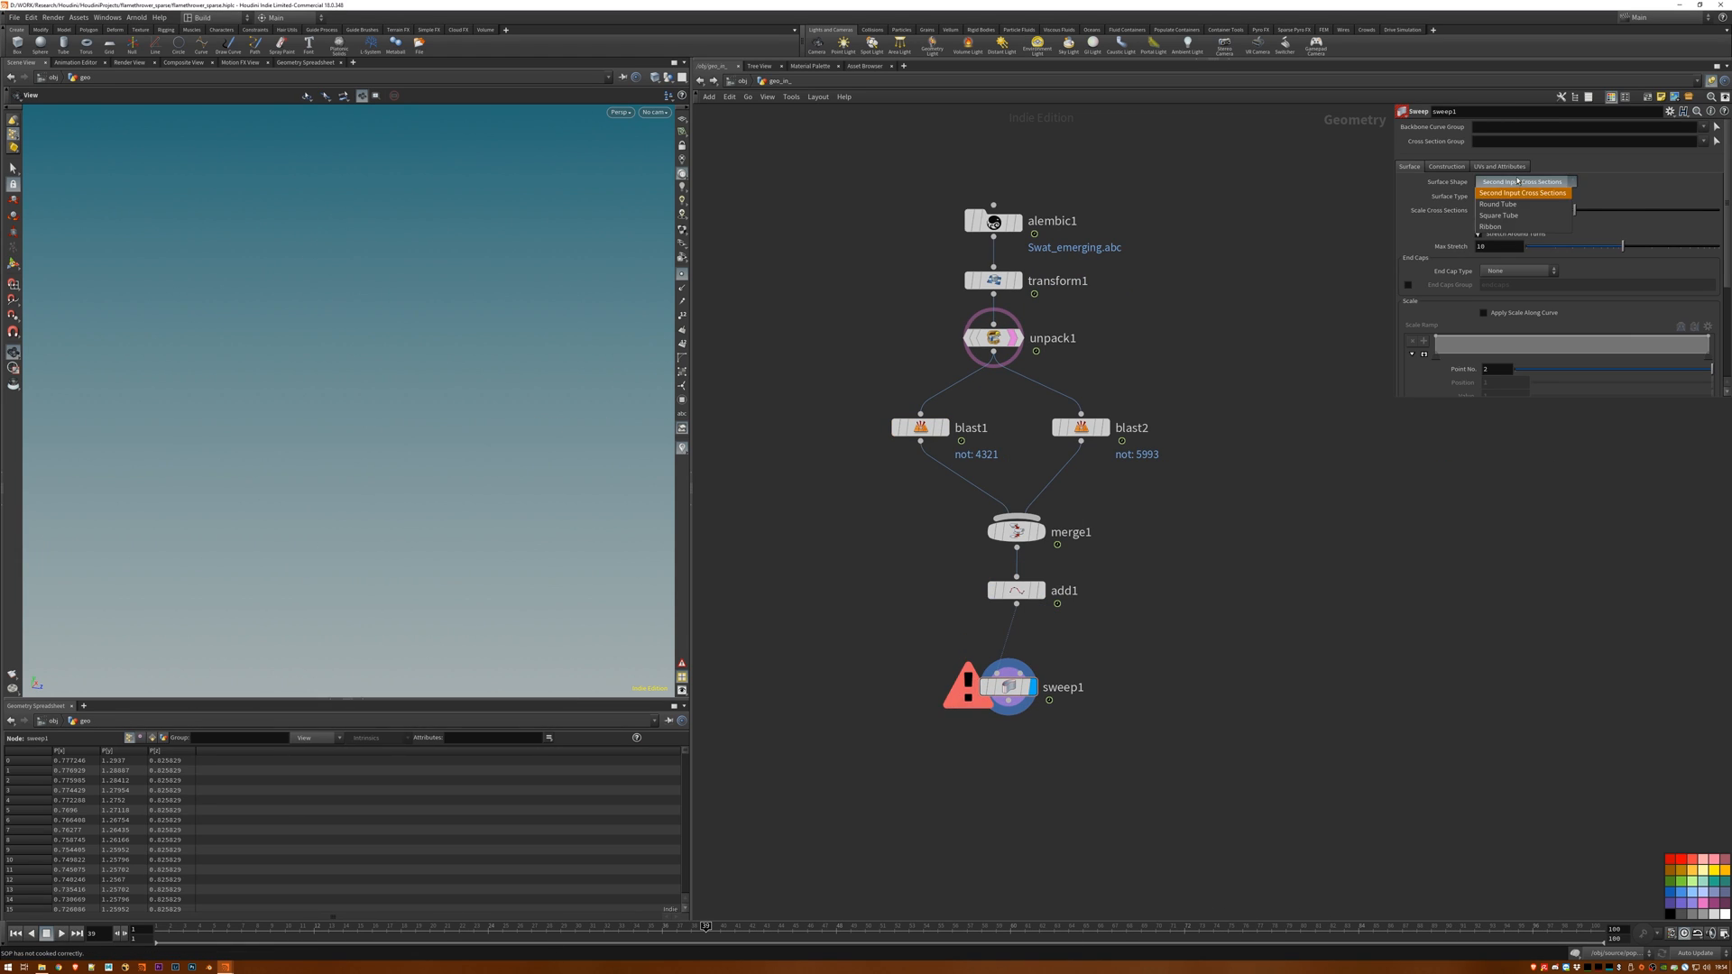
pyautogui.click(1498, 203)
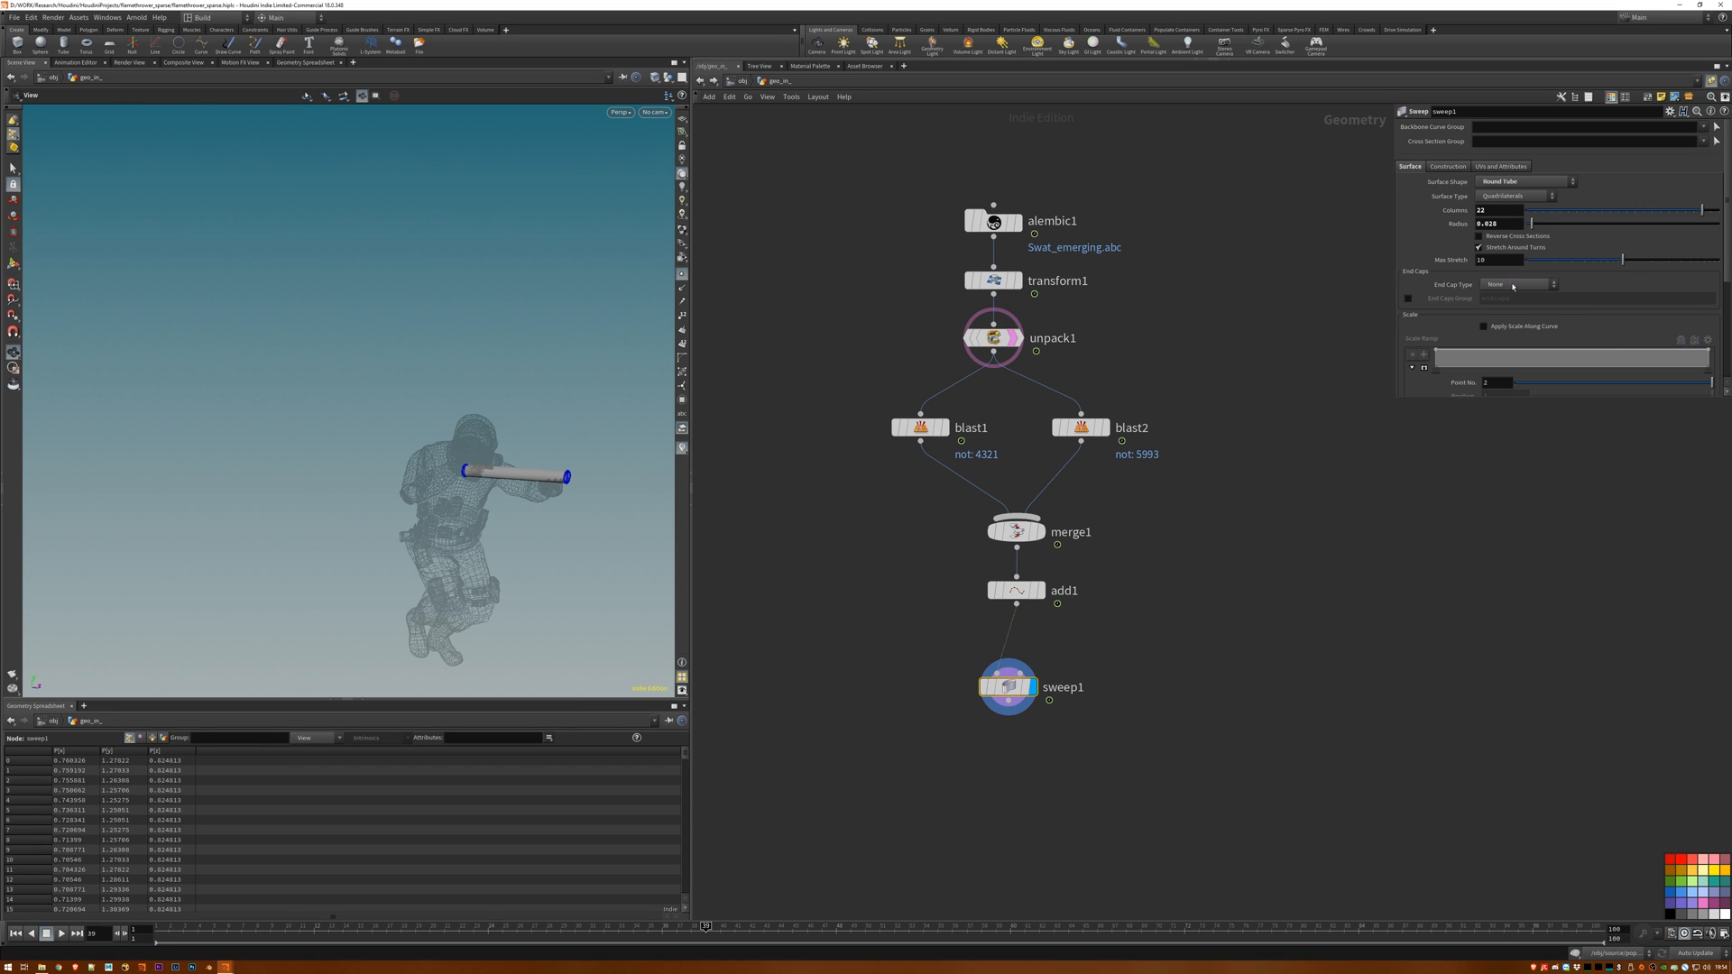
pyautogui.click(1522, 284)
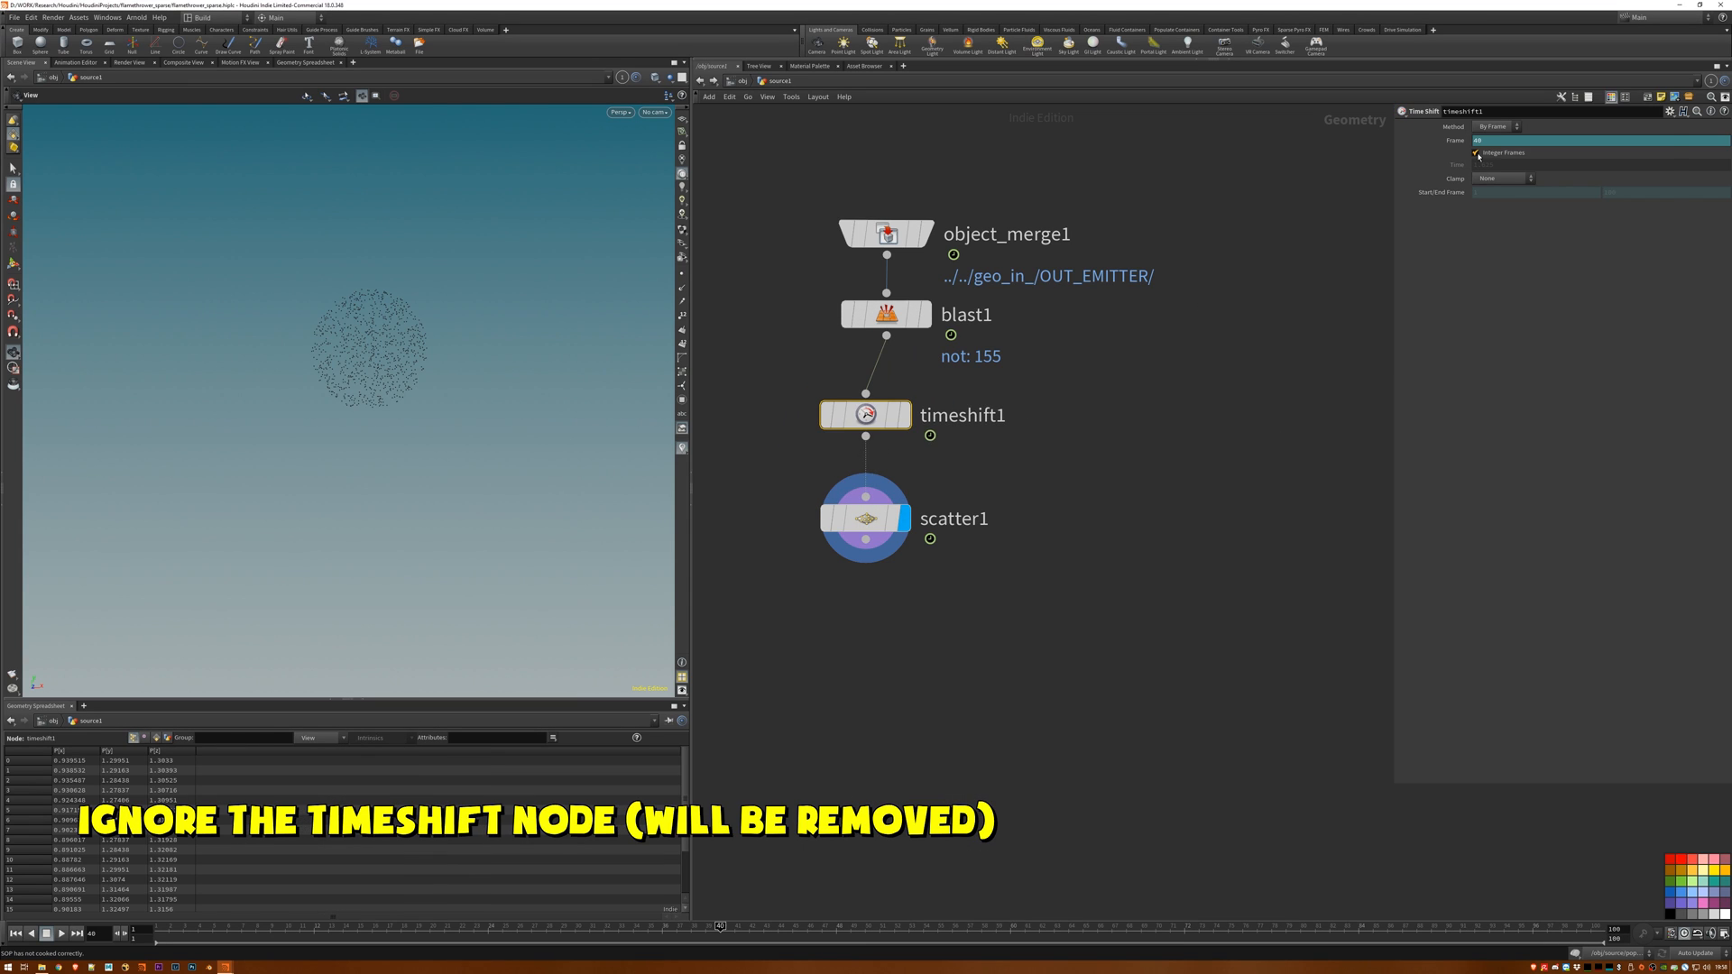
# Change the Timeshift node's whole-frame rounding option.
pyautogui.click(866, 520)
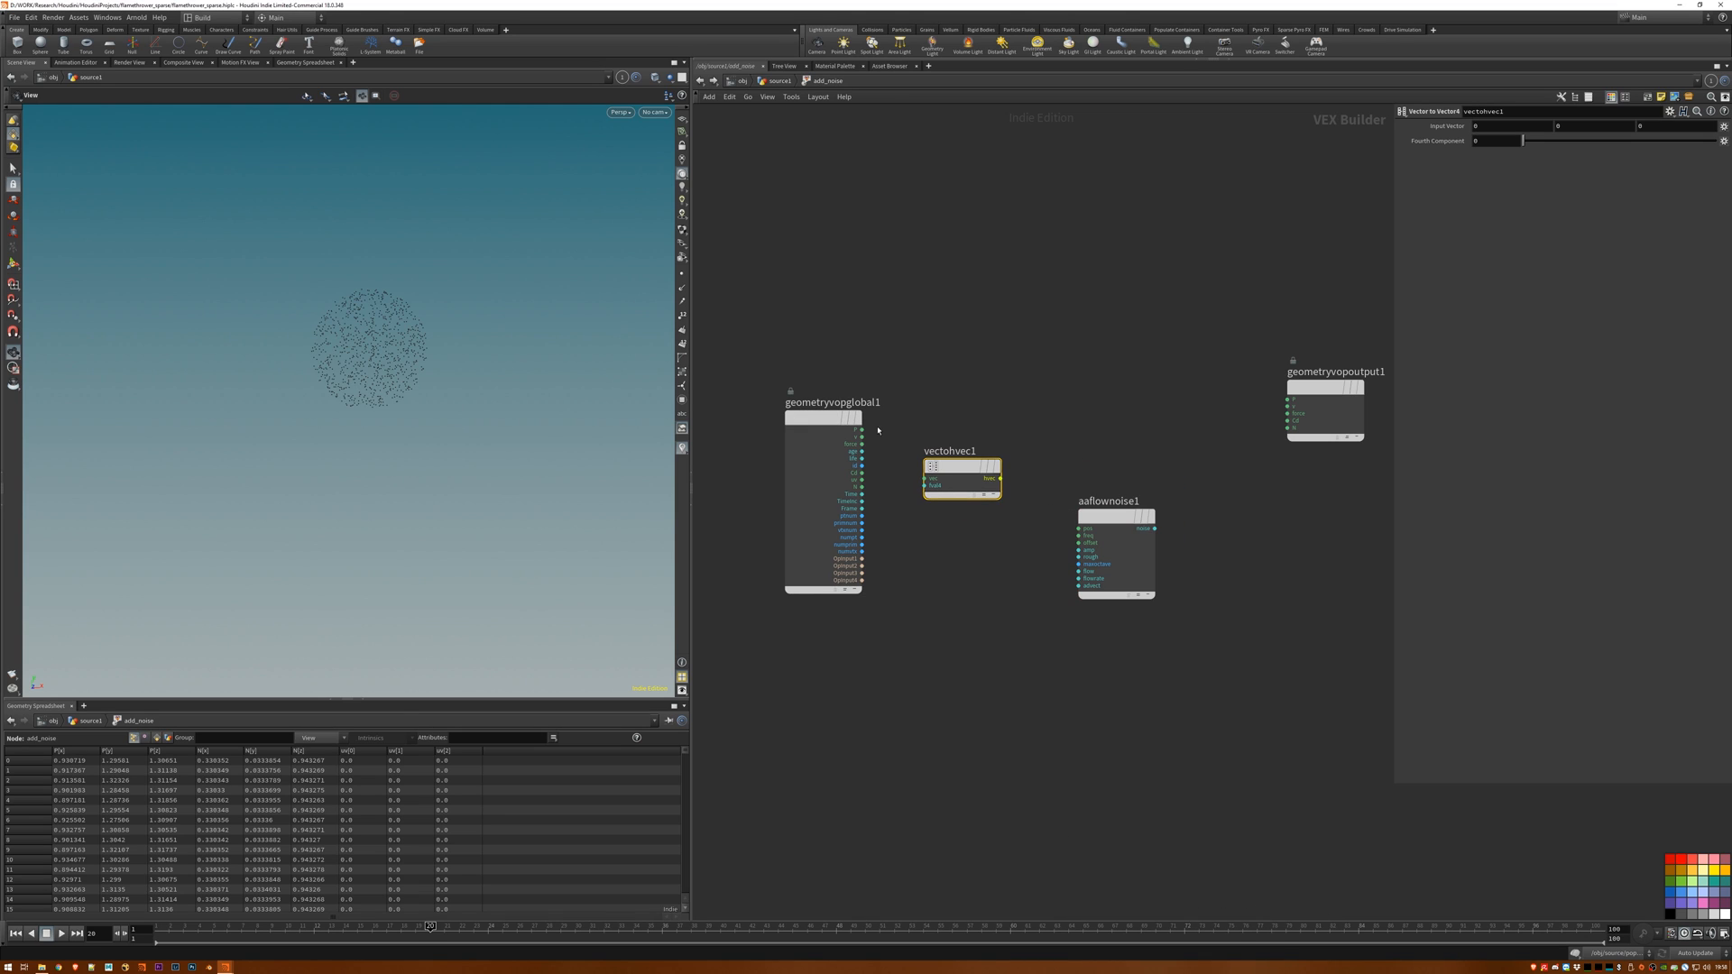
# Wire point position into the flow noise and promote frequency, amplitude and roughness on add_noise.
pyautogui.click(1112, 501)
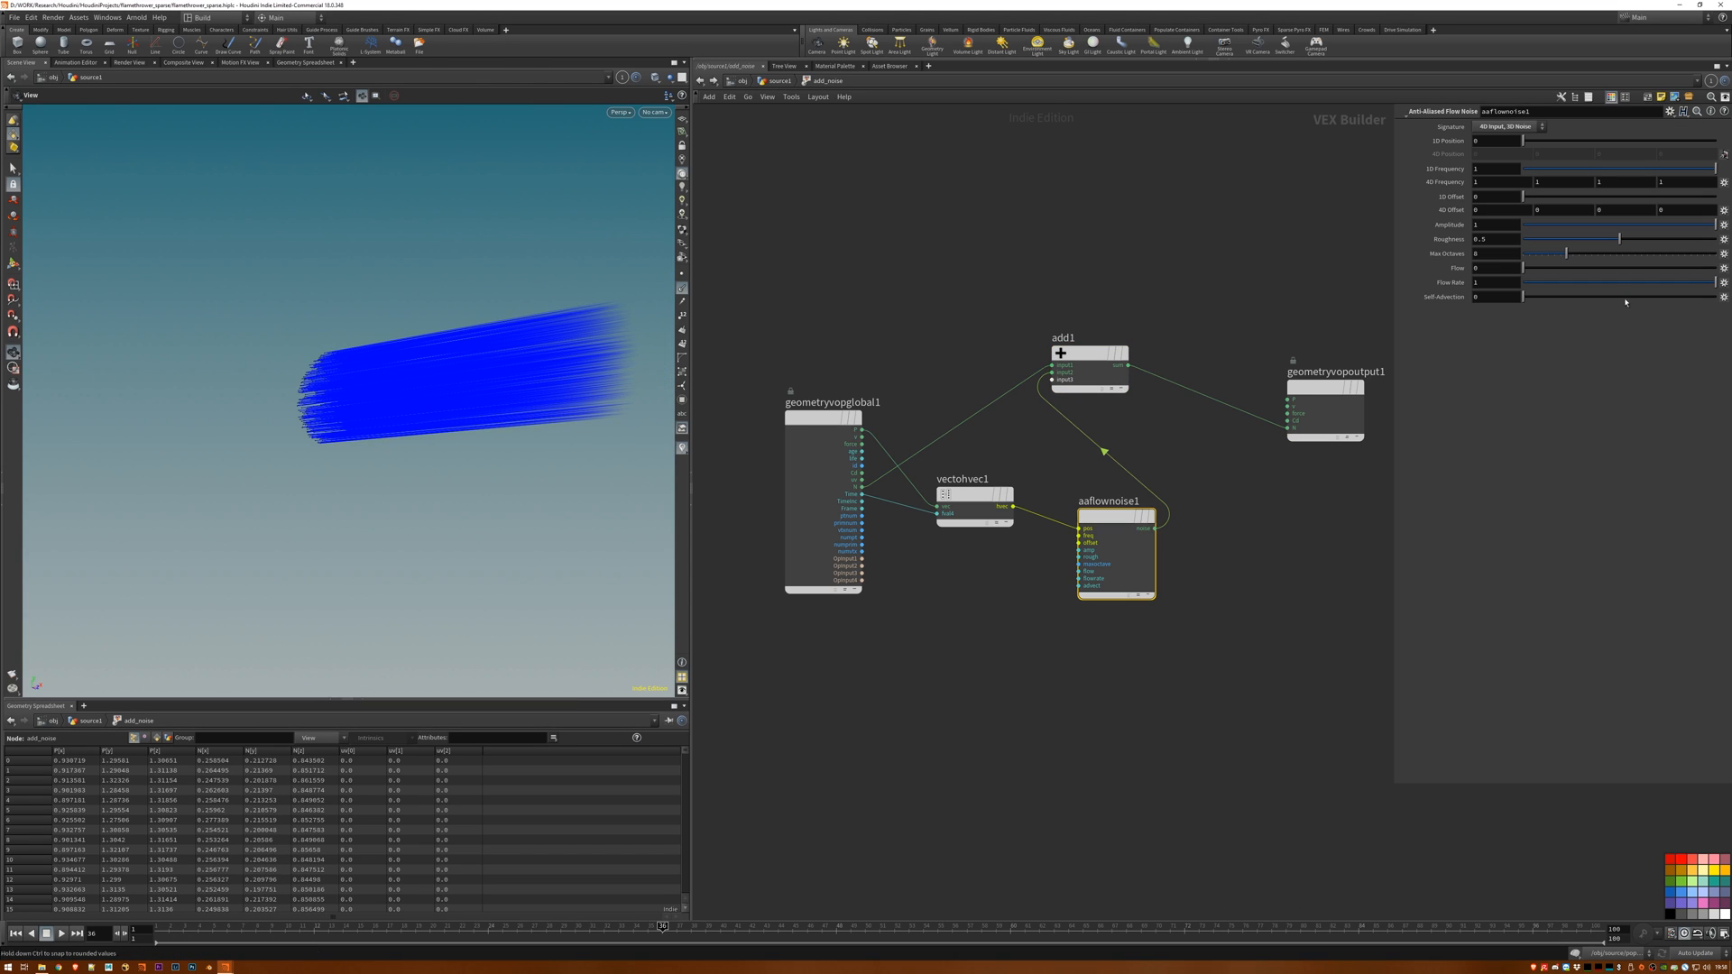
pyautogui.rightClick(1602, 168)
pyautogui.write('time')
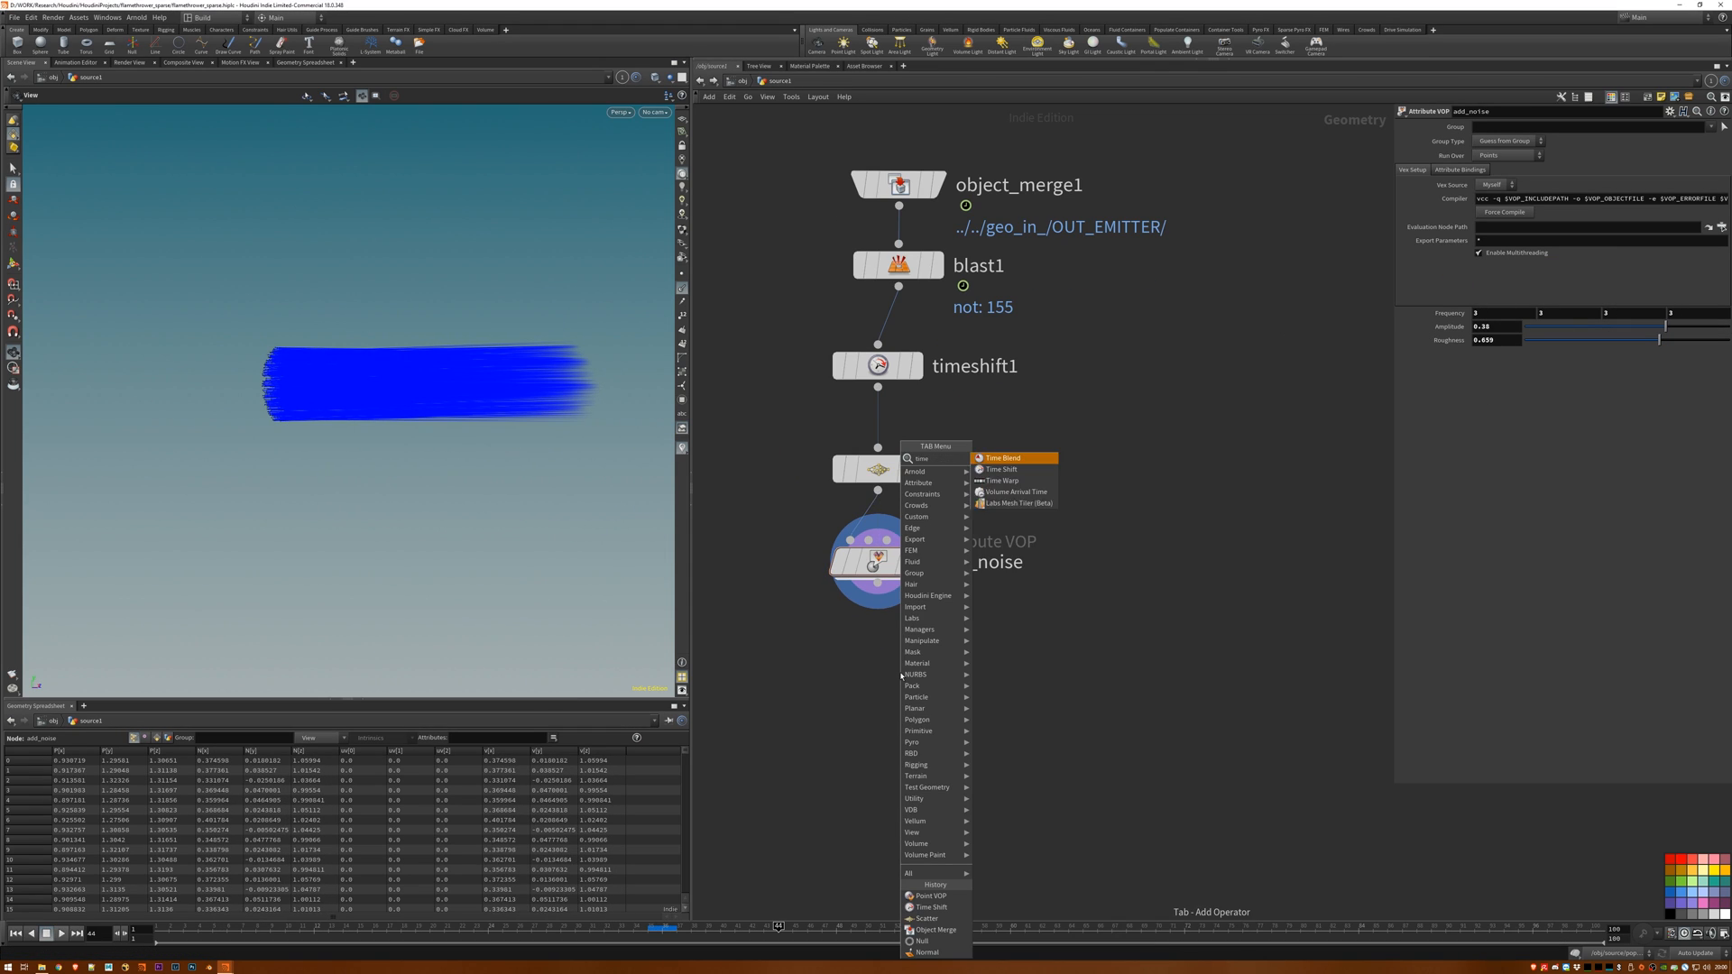
# Add a Time Blend after add_noise and dive into the popnet particle network.
pyautogui.click(1000, 458)
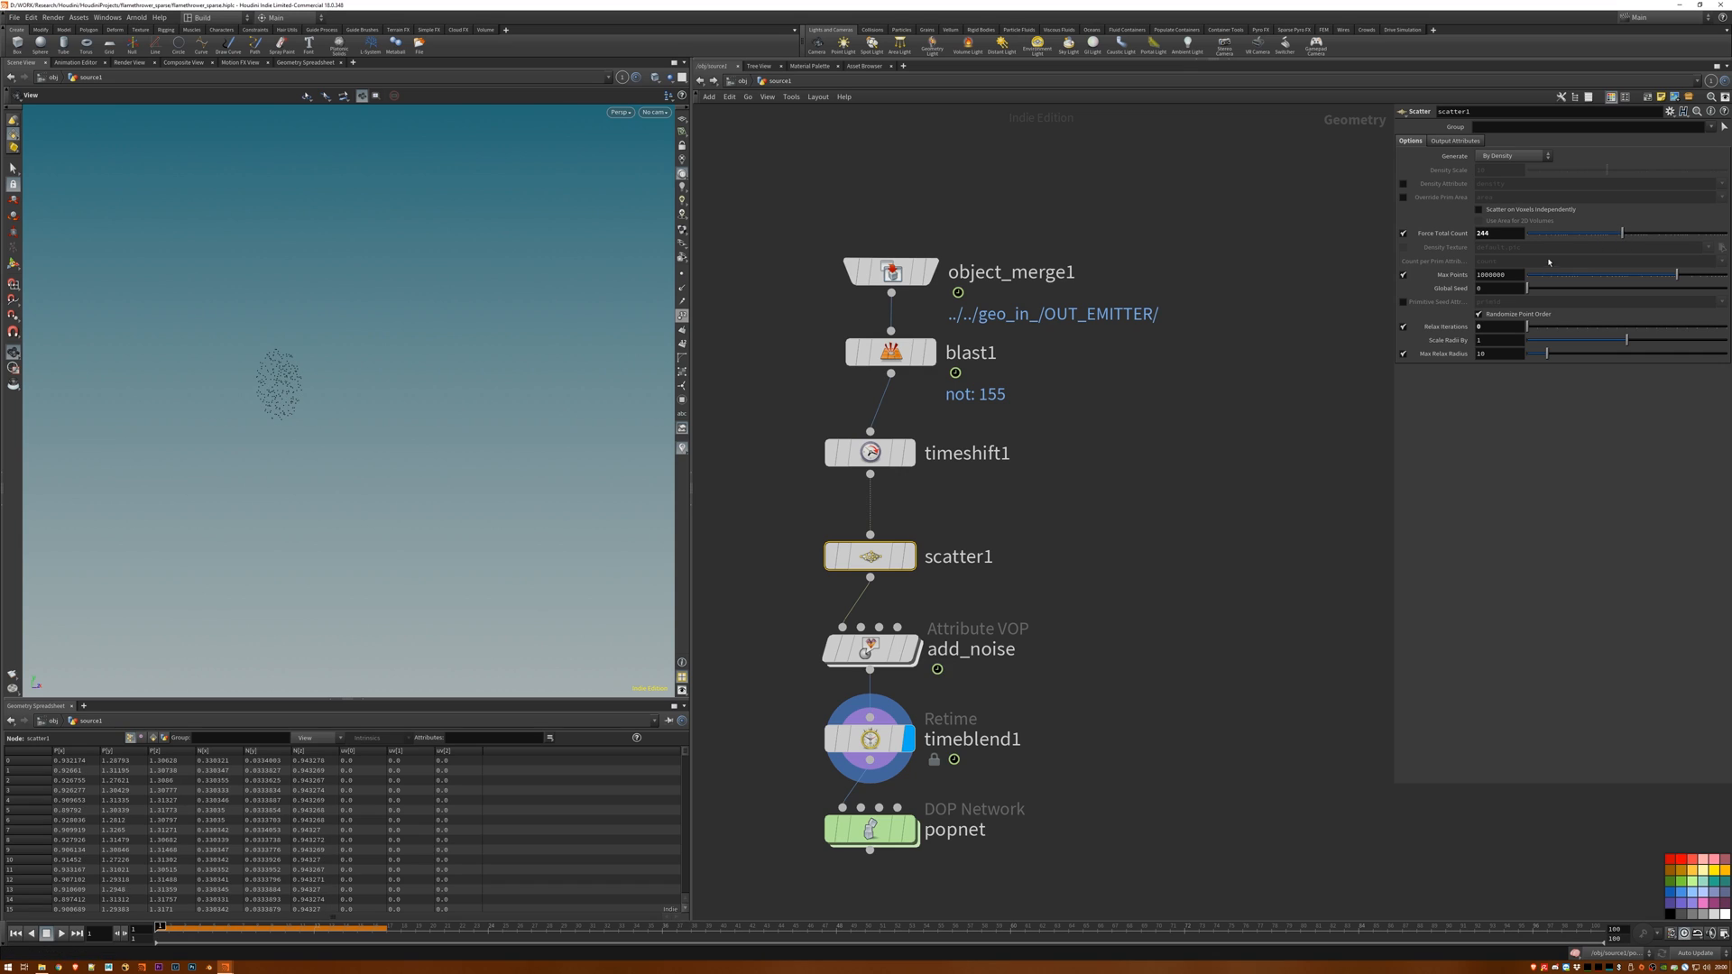
pyautogui.moveTo(1451, 274)
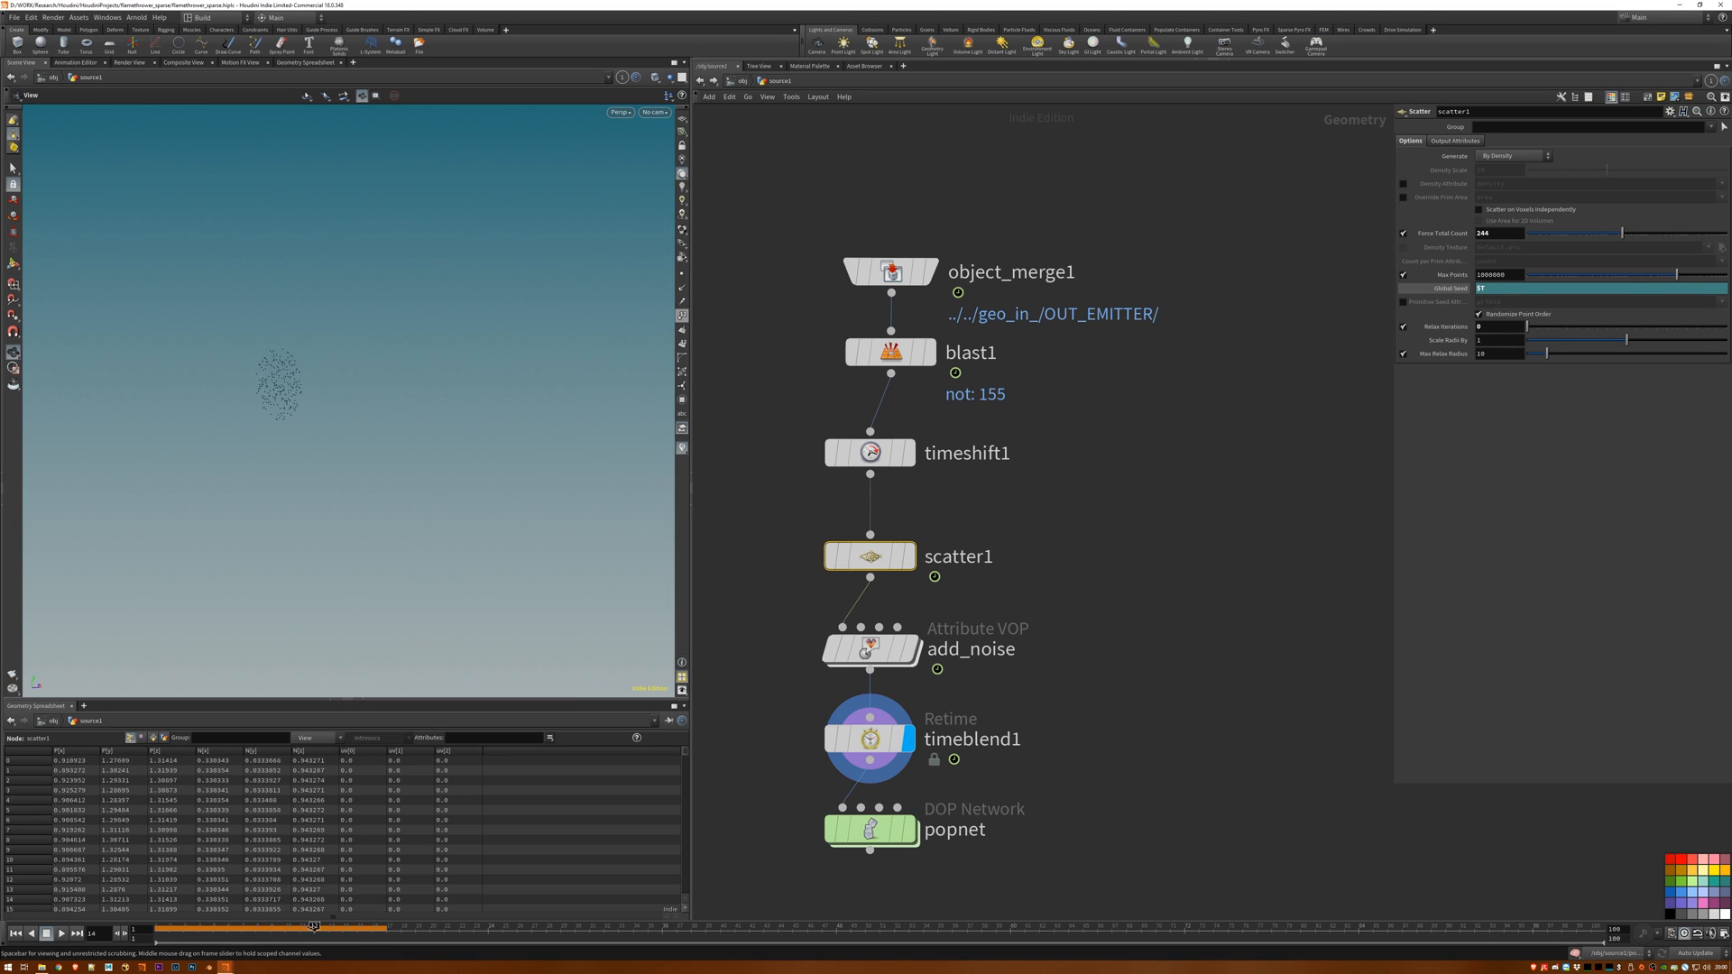
pyautogui.doubleClick(870, 830)
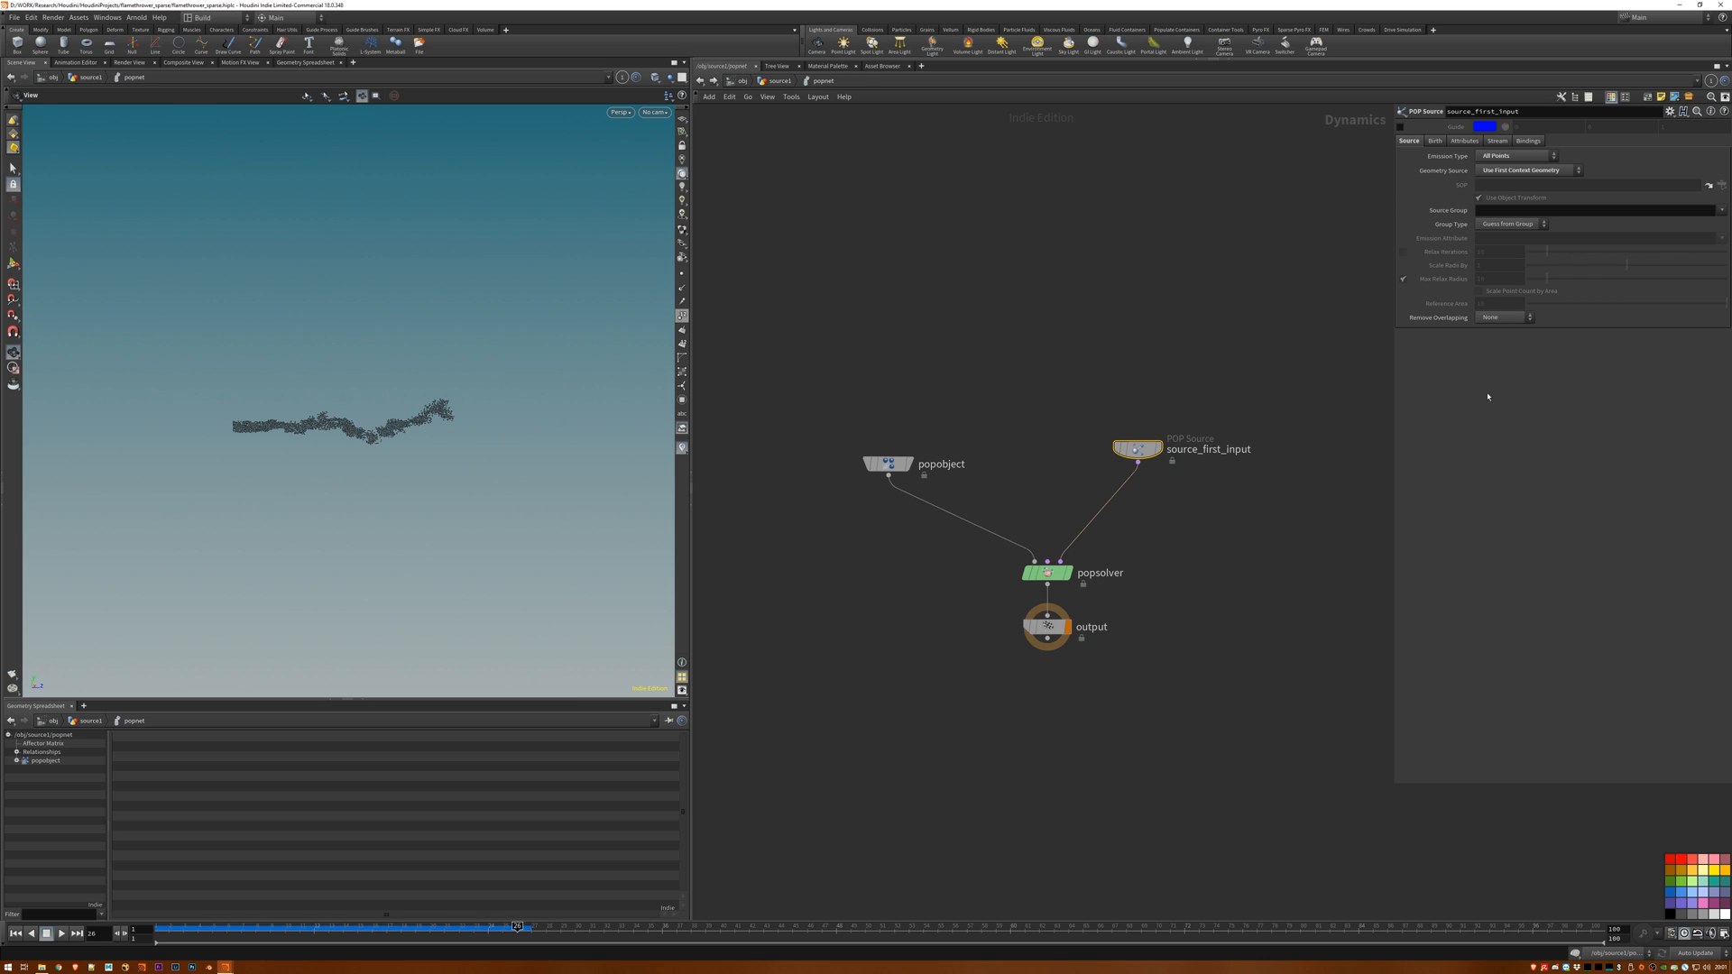
# Add a POP Force to the particle source, play the sim, and adjust solver substeps.
pyautogui.click(1435, 140)
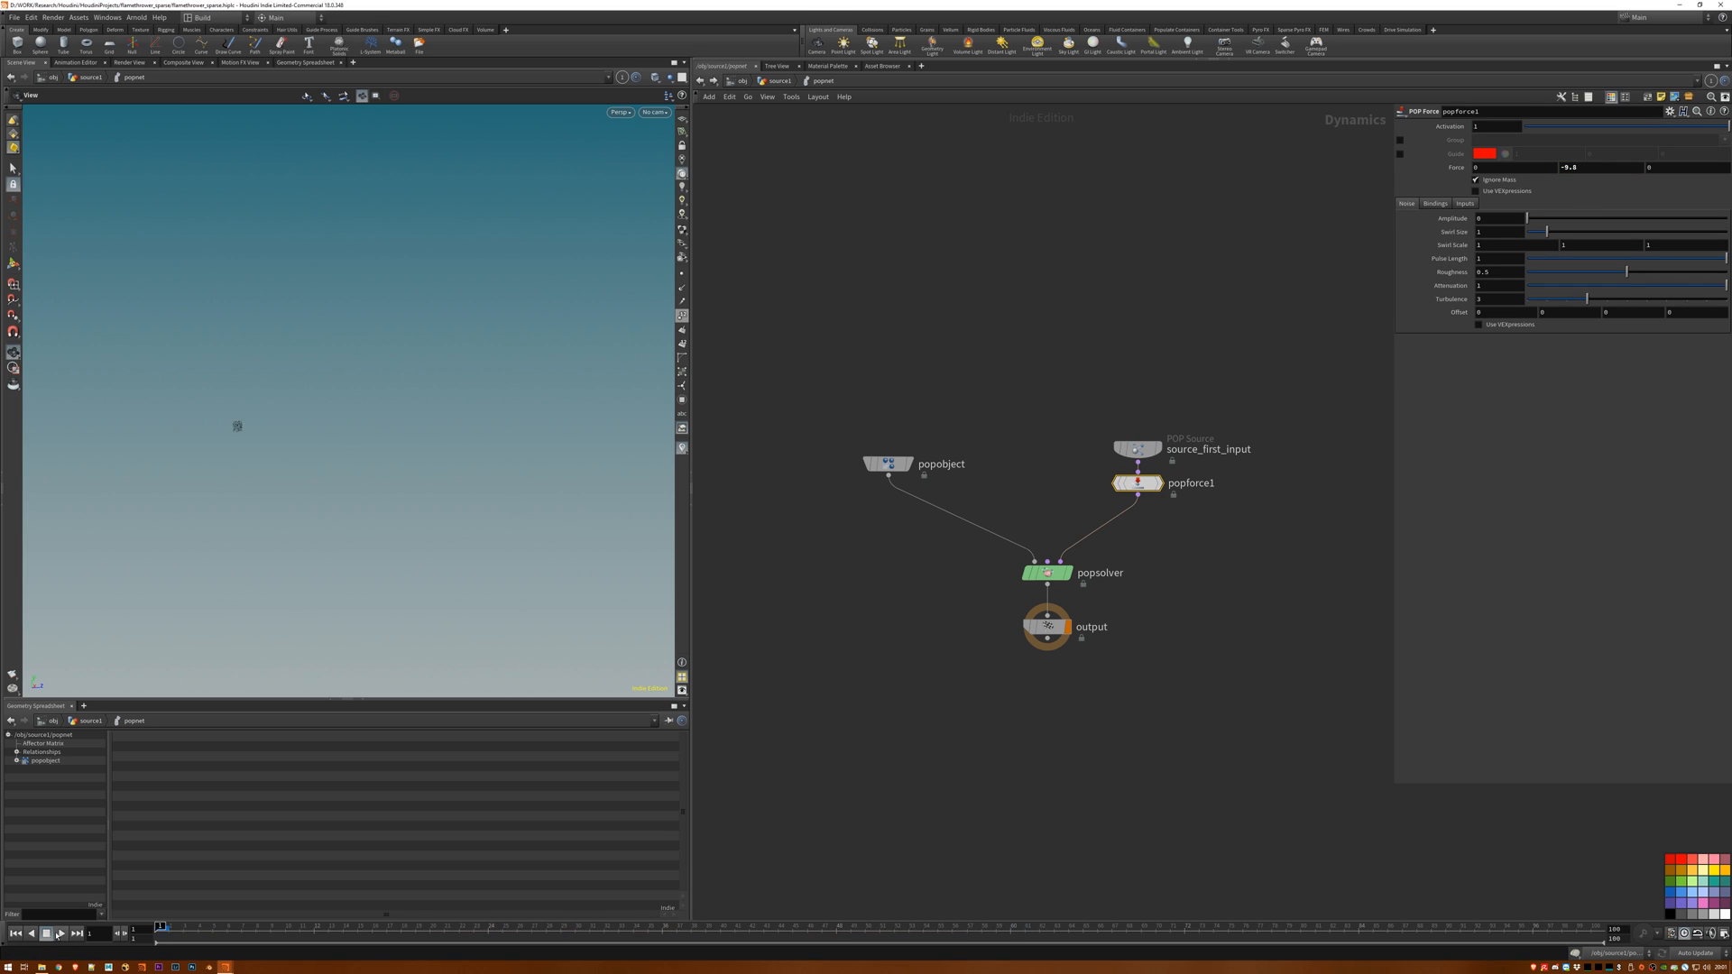
pyautogui.click(1045, 572)
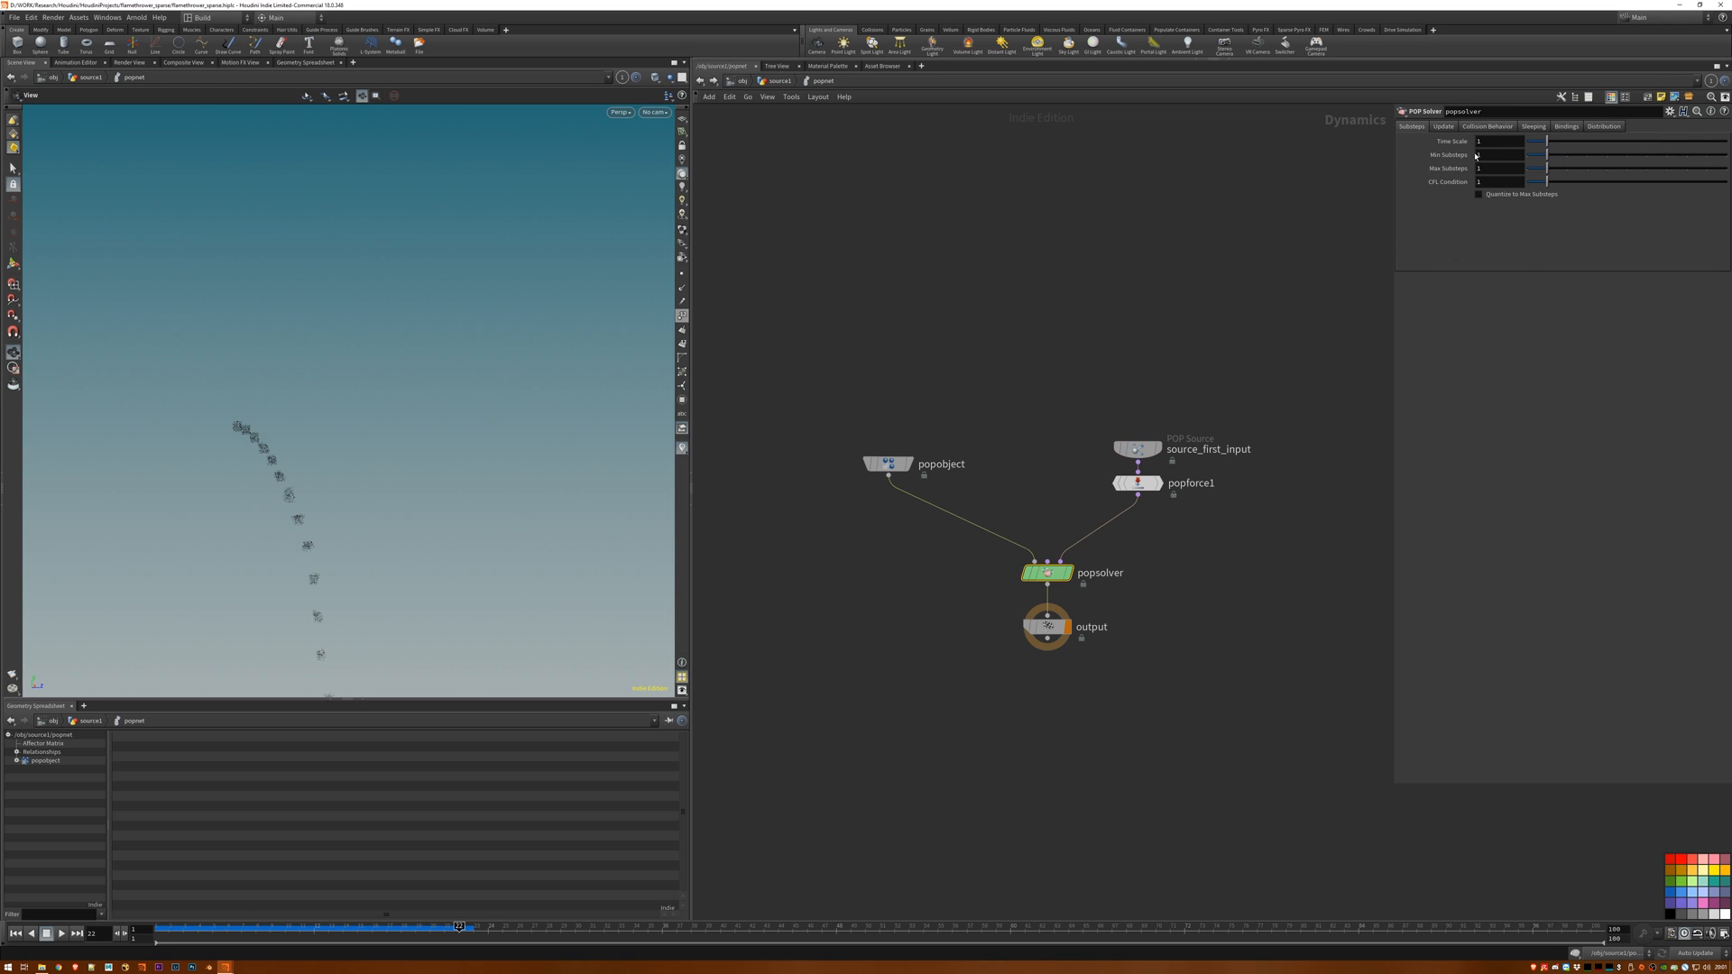
pyautogui.click(1136, 449)
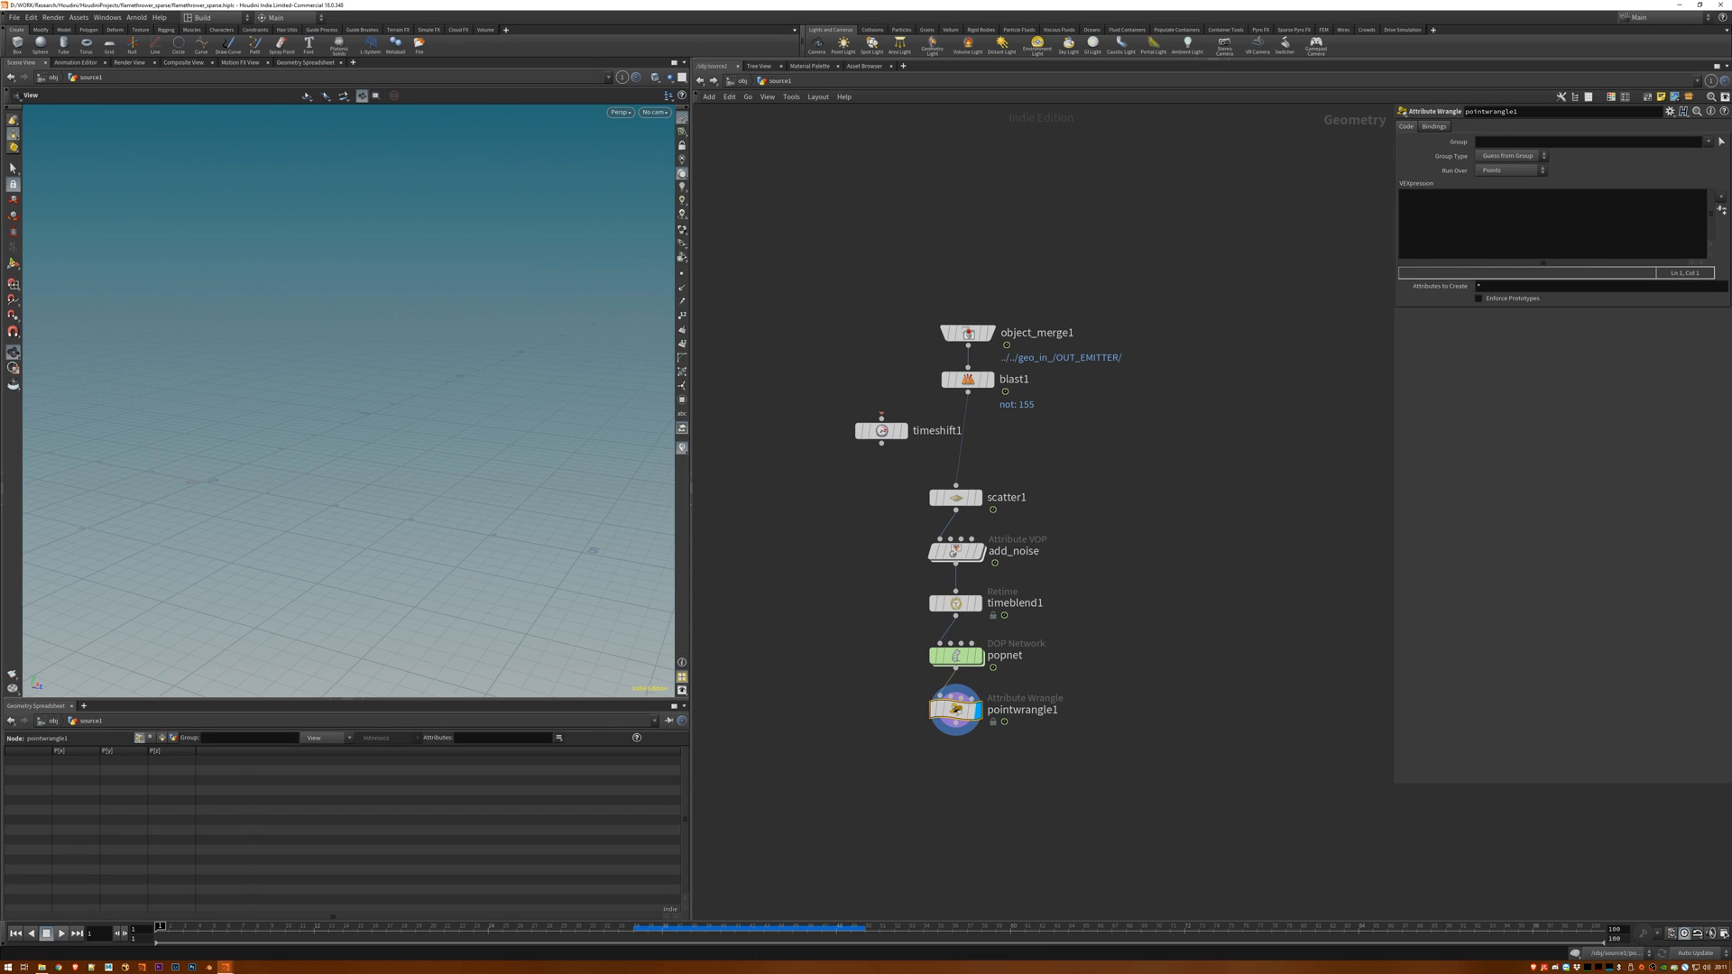
# Write the age-based temperature chramp code and create its 'temp' ramp spare parameter.
pyautogui.write('f@temperature = chramp("temp", clamp(@age, 0, 1)) * 2;')
pyautogui.write('f@burn = chramp("temp", clamp(@age, 0, 1));')
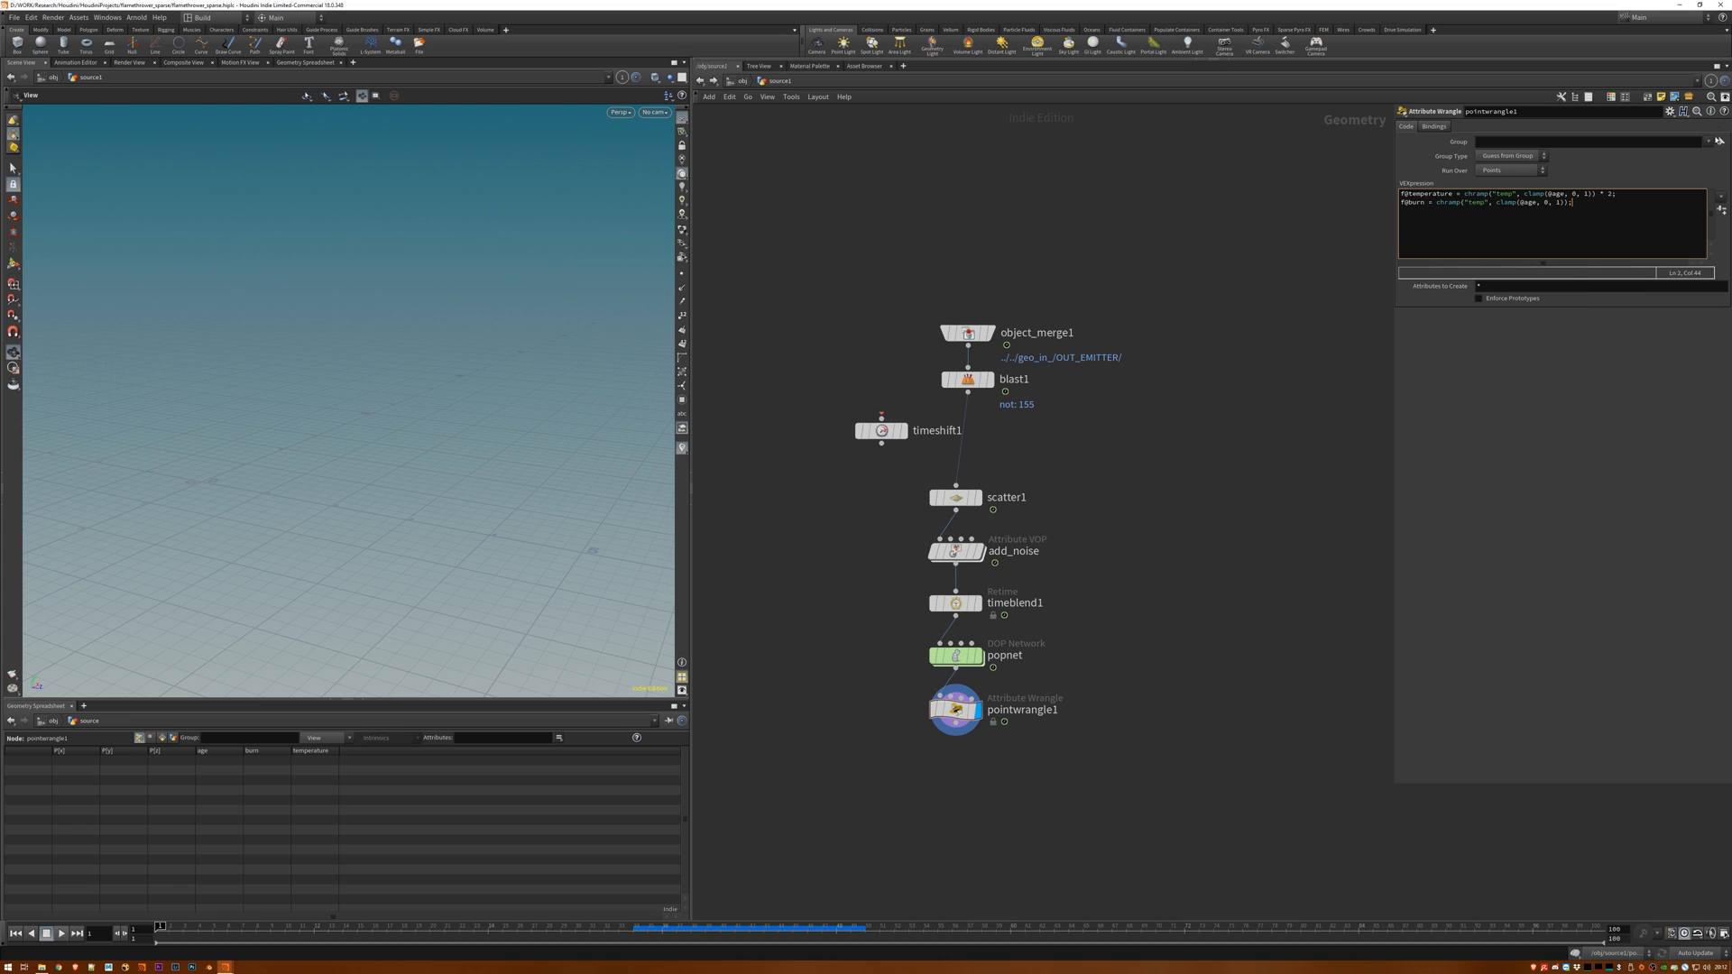
pyautogui.click(1669, 110)
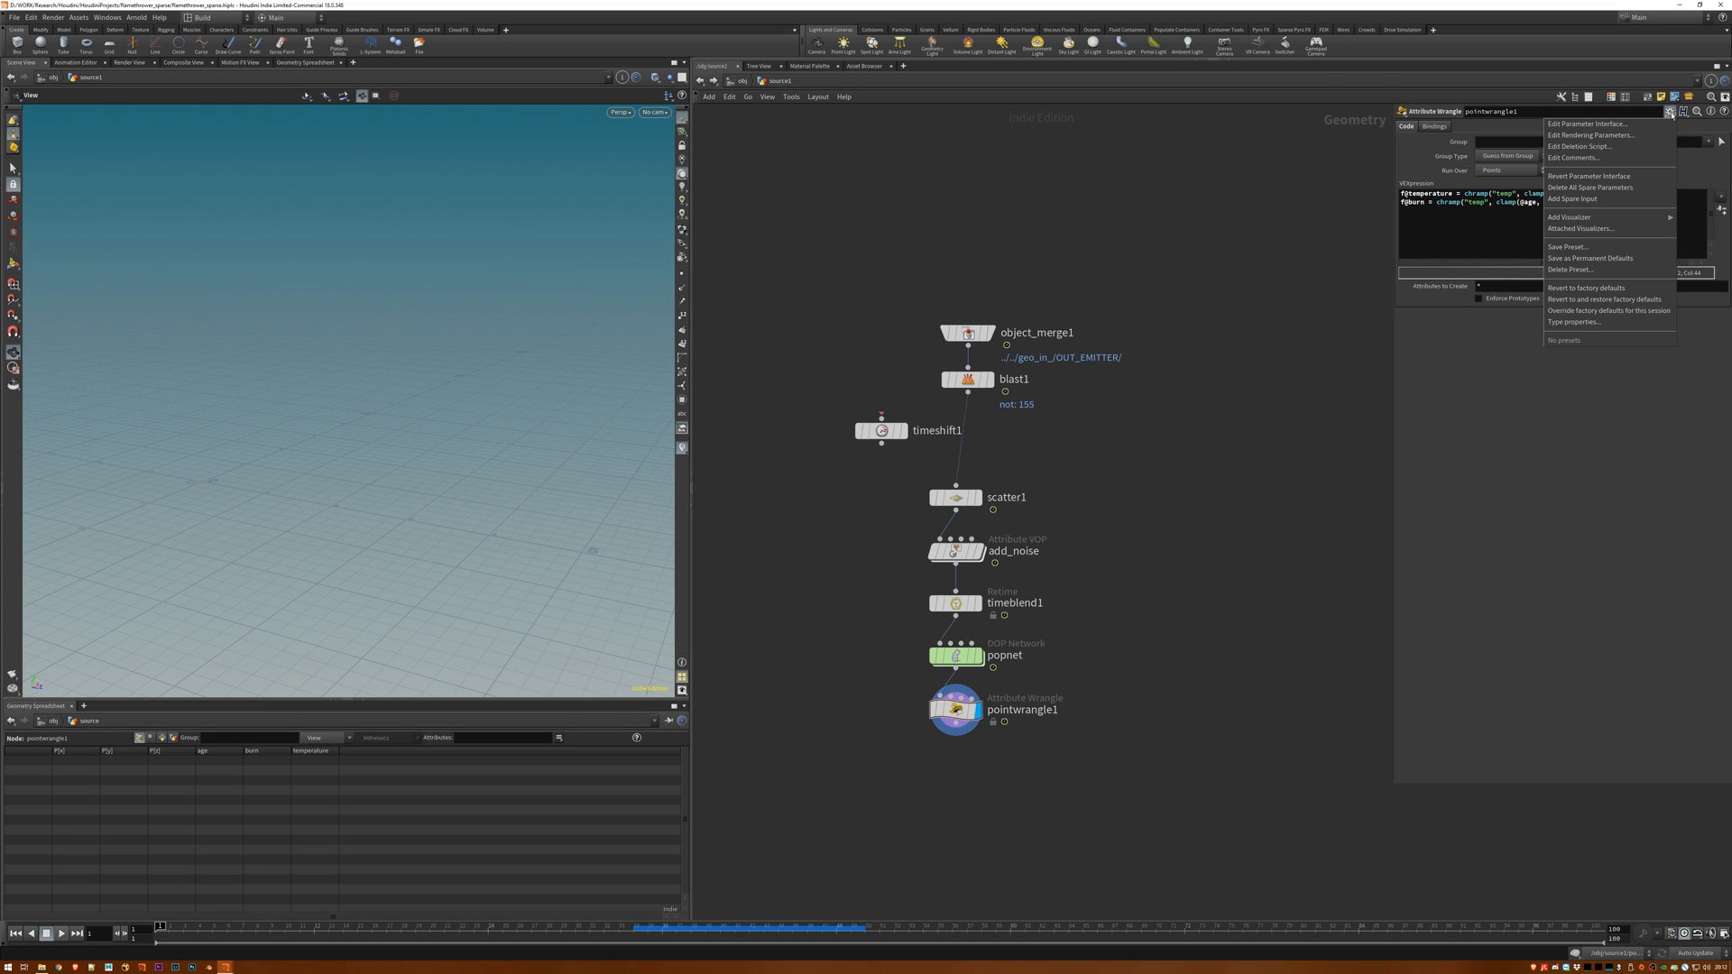
pyautogui.click(1670, 111)
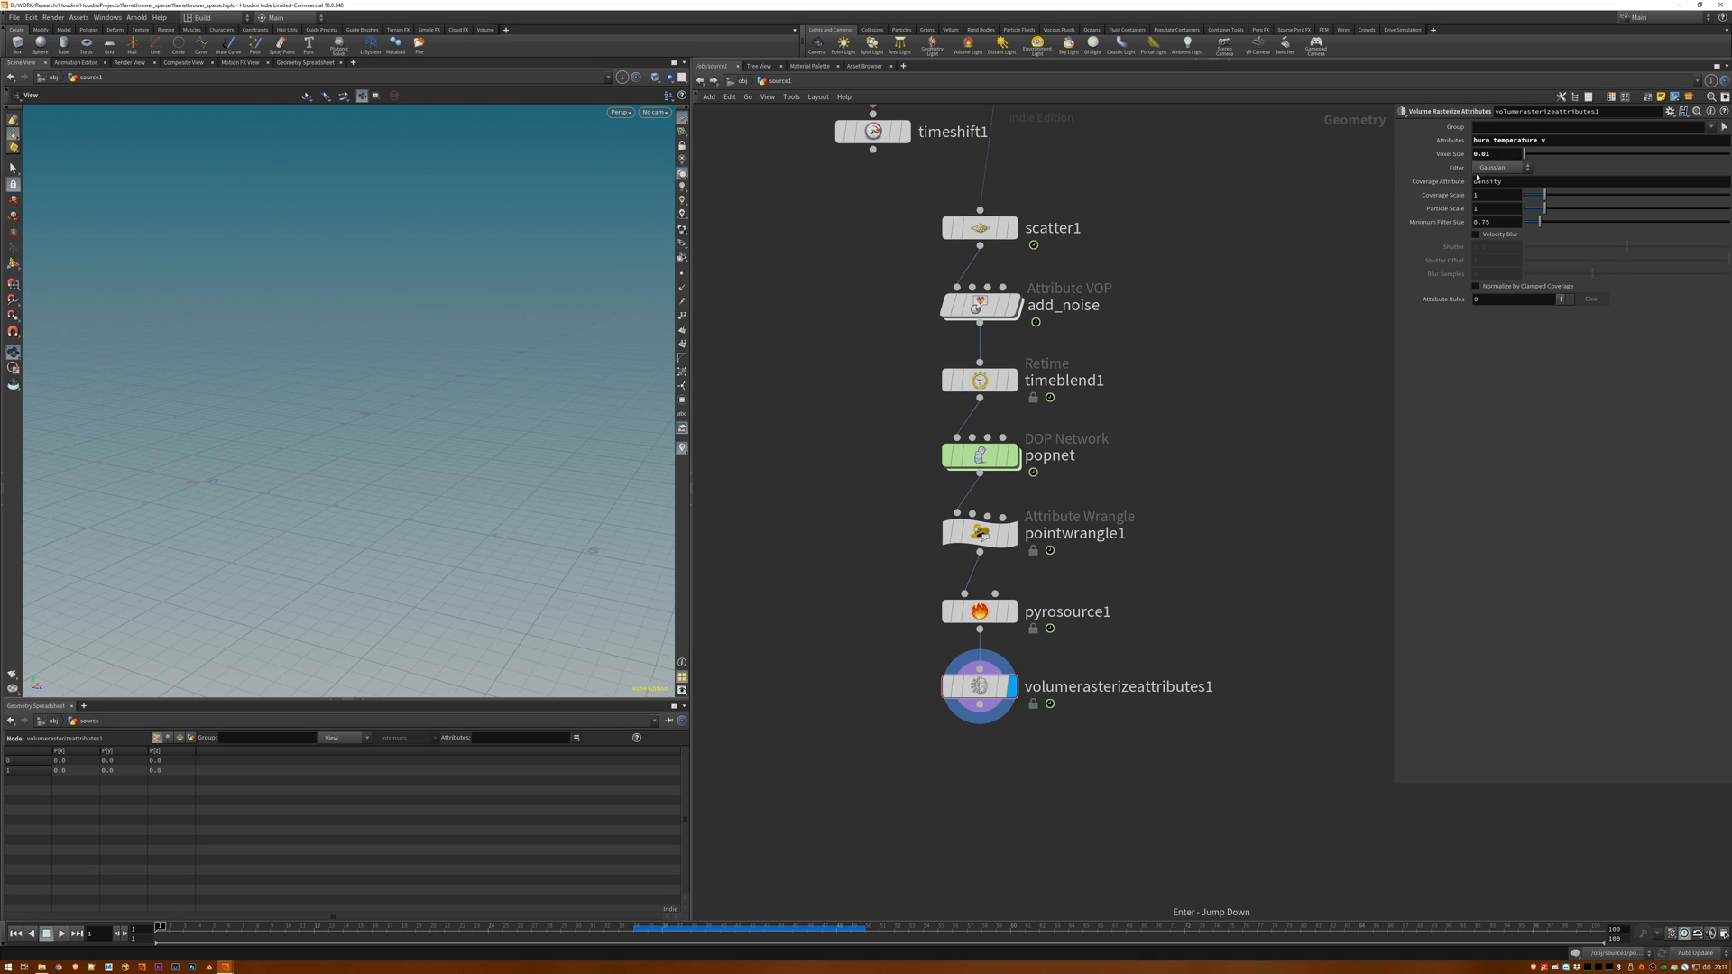
# Enable Velocity Blur on Volume Rasterize Attributes and add a SOURCE null below it.
pyautogui.click(1476, 233)
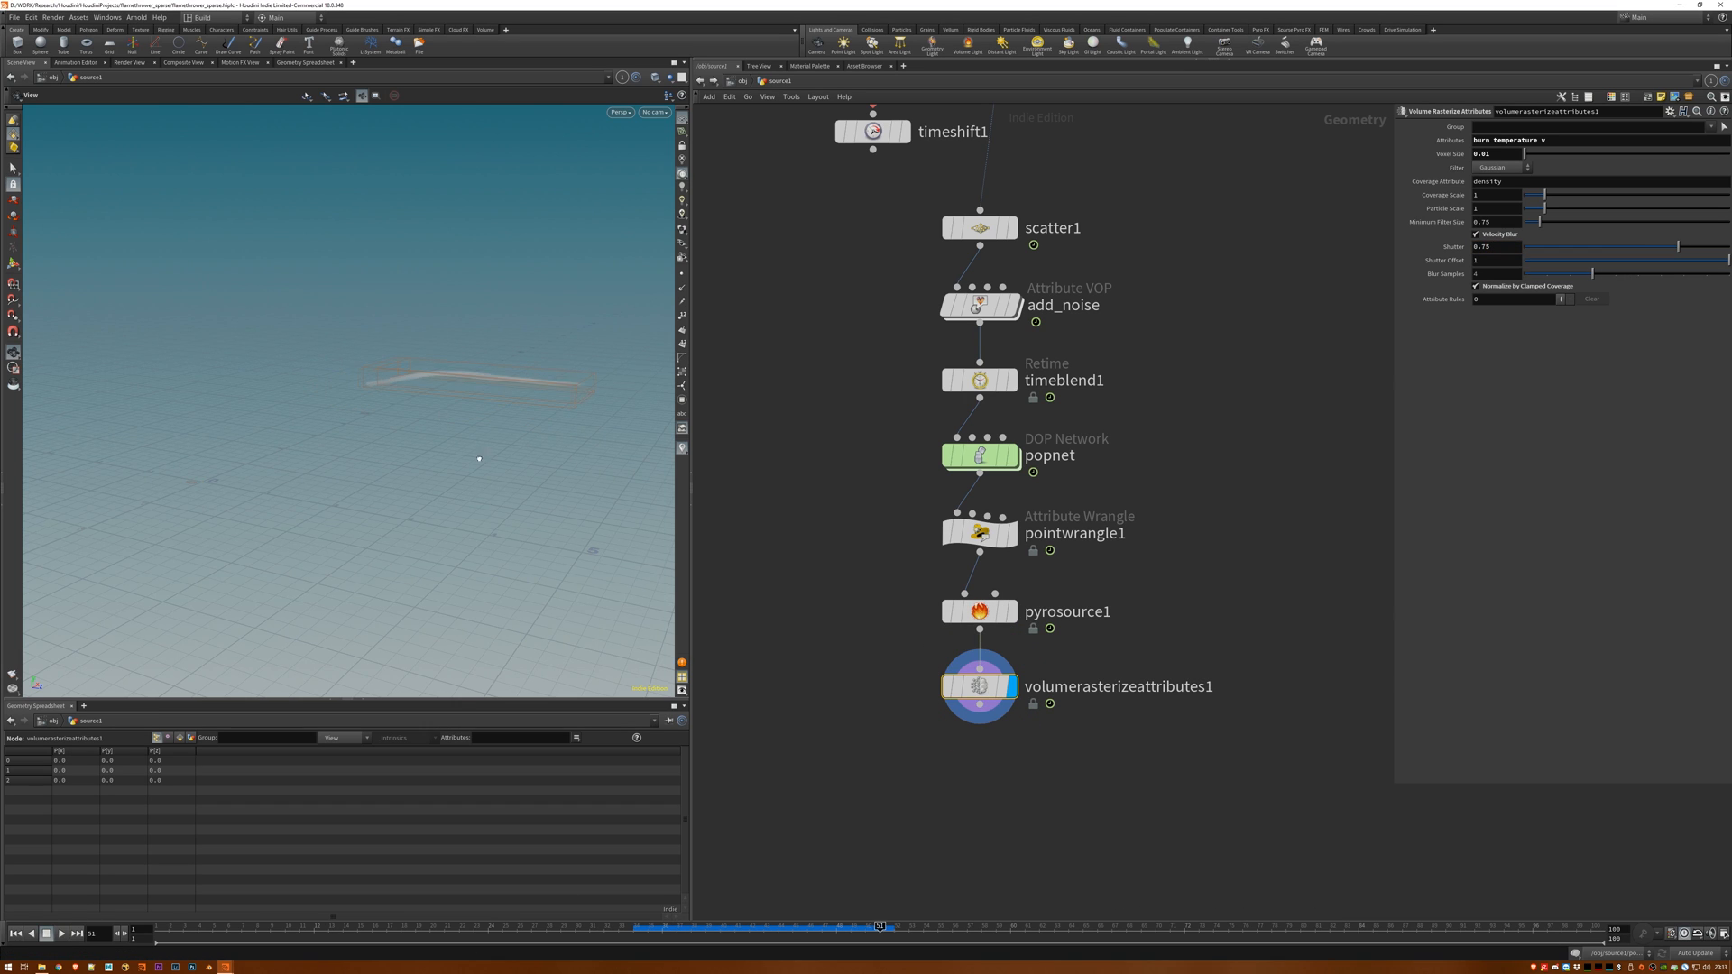
pyautogui.press('tab')
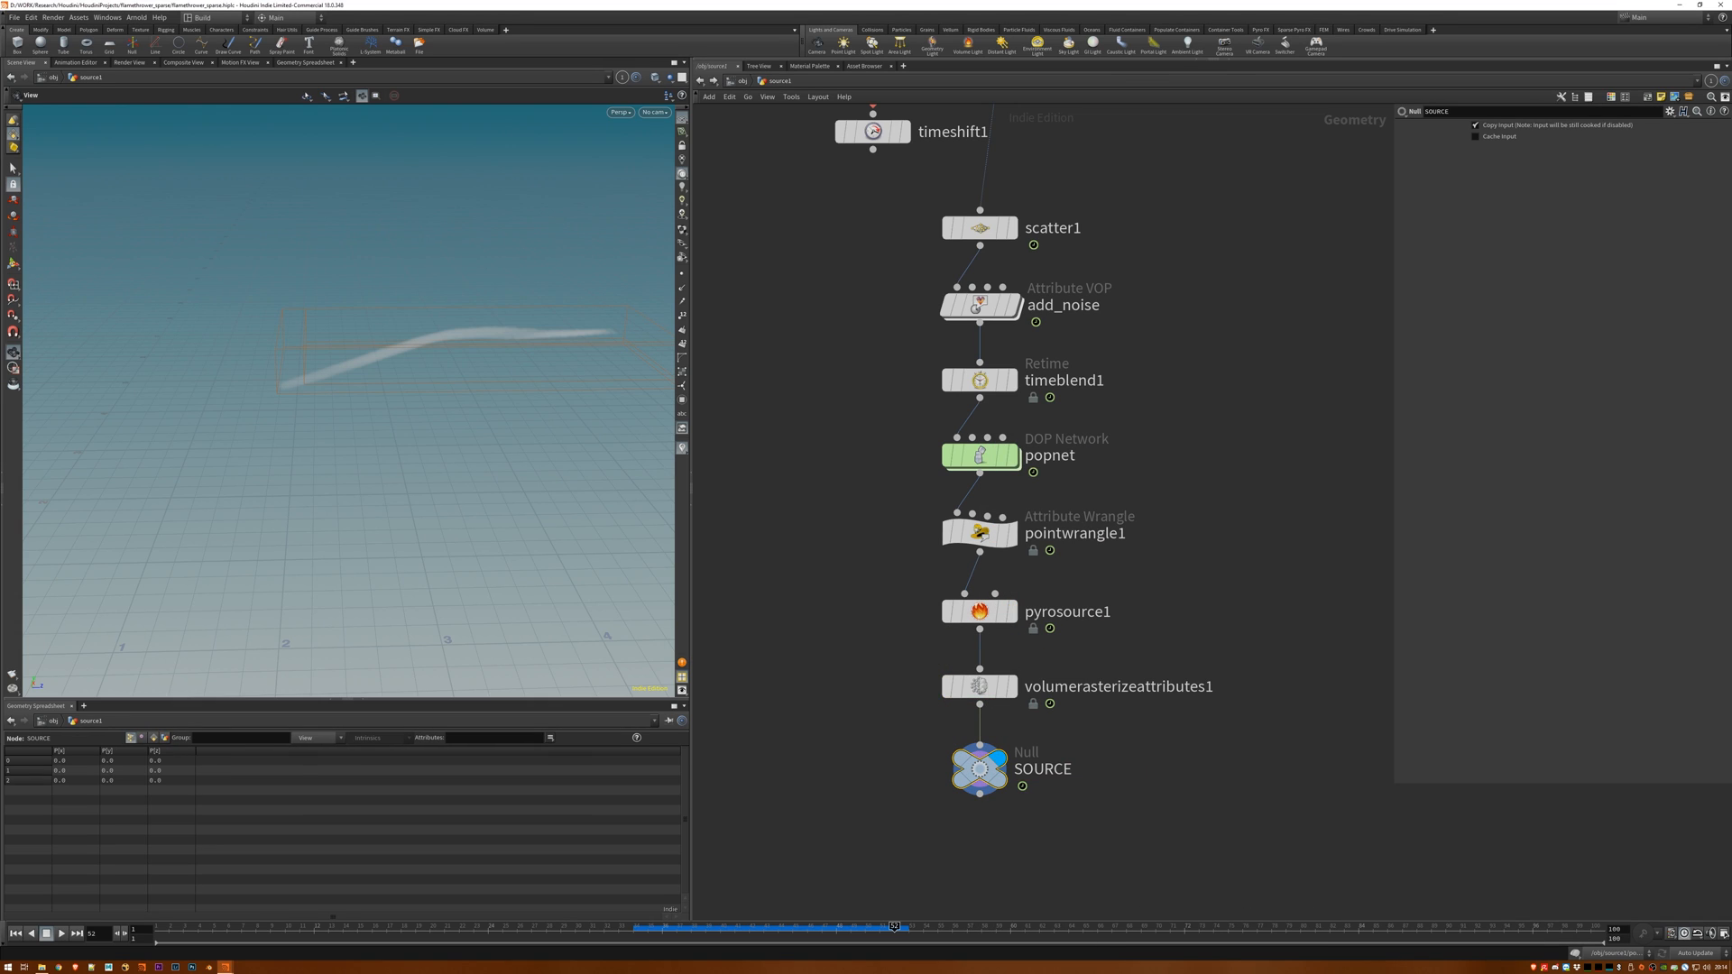
pyautogui.click(978, 768)
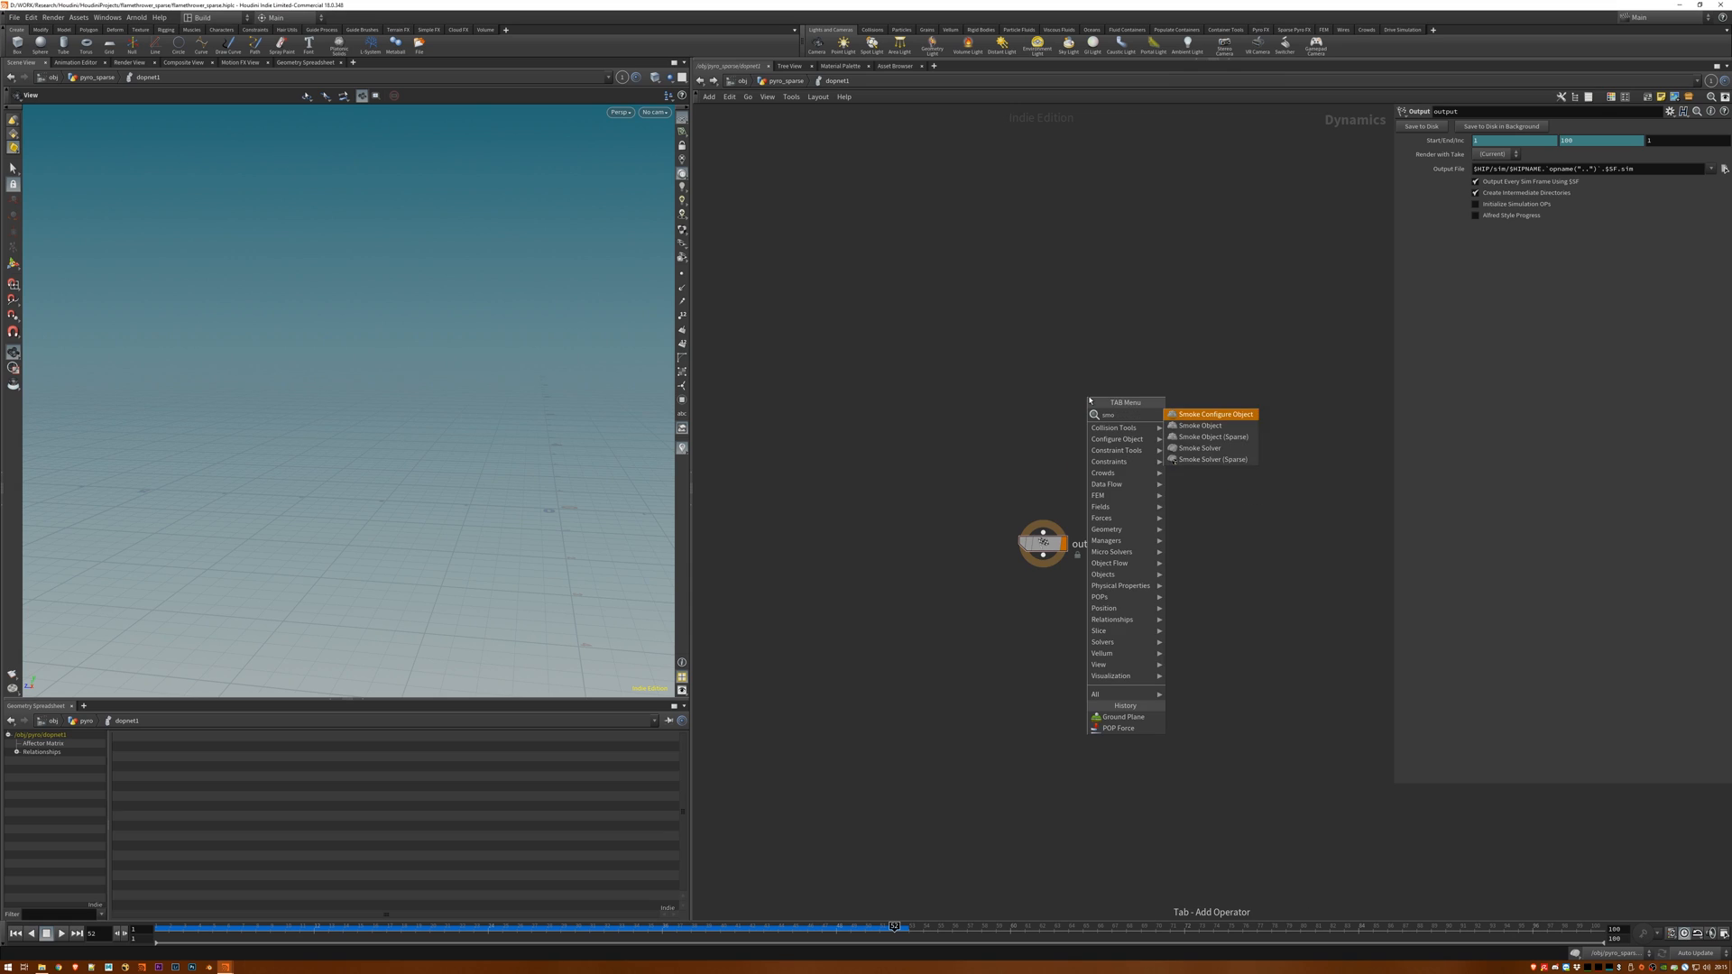
# Add a sparse smoke object, adjust temperature scale, set temperature to Pull, and search 'divergen'.
pyautogui.click(1196, 425)
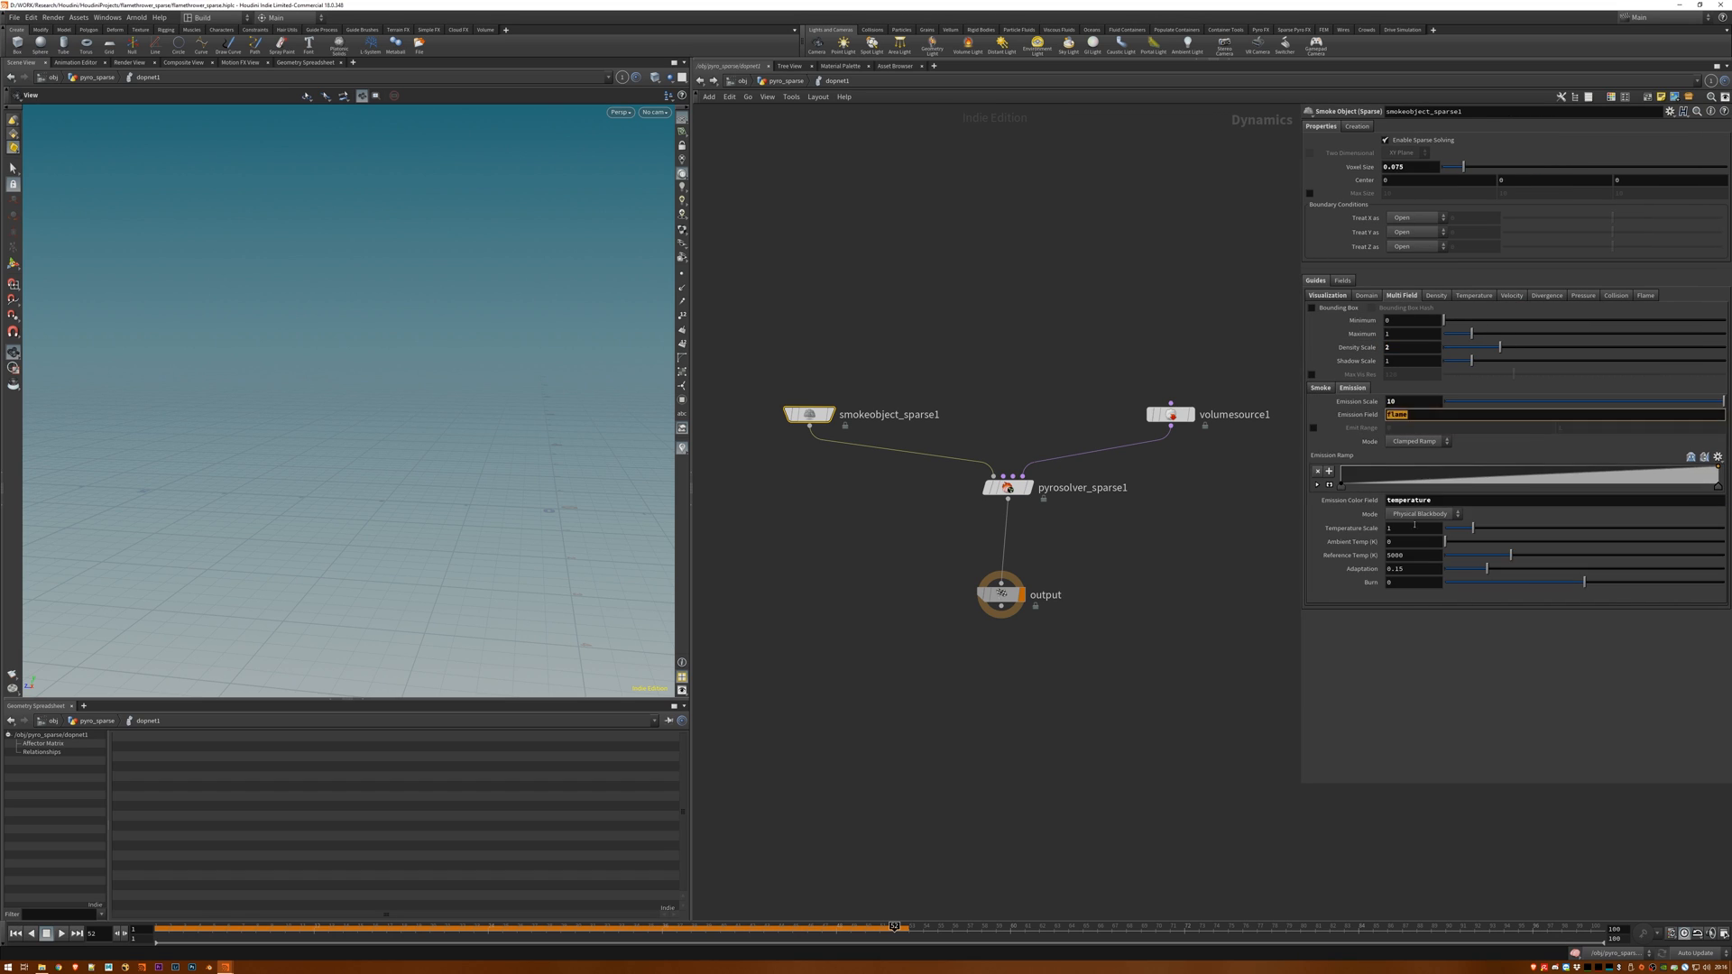
pyautogui.click(1169, 414)
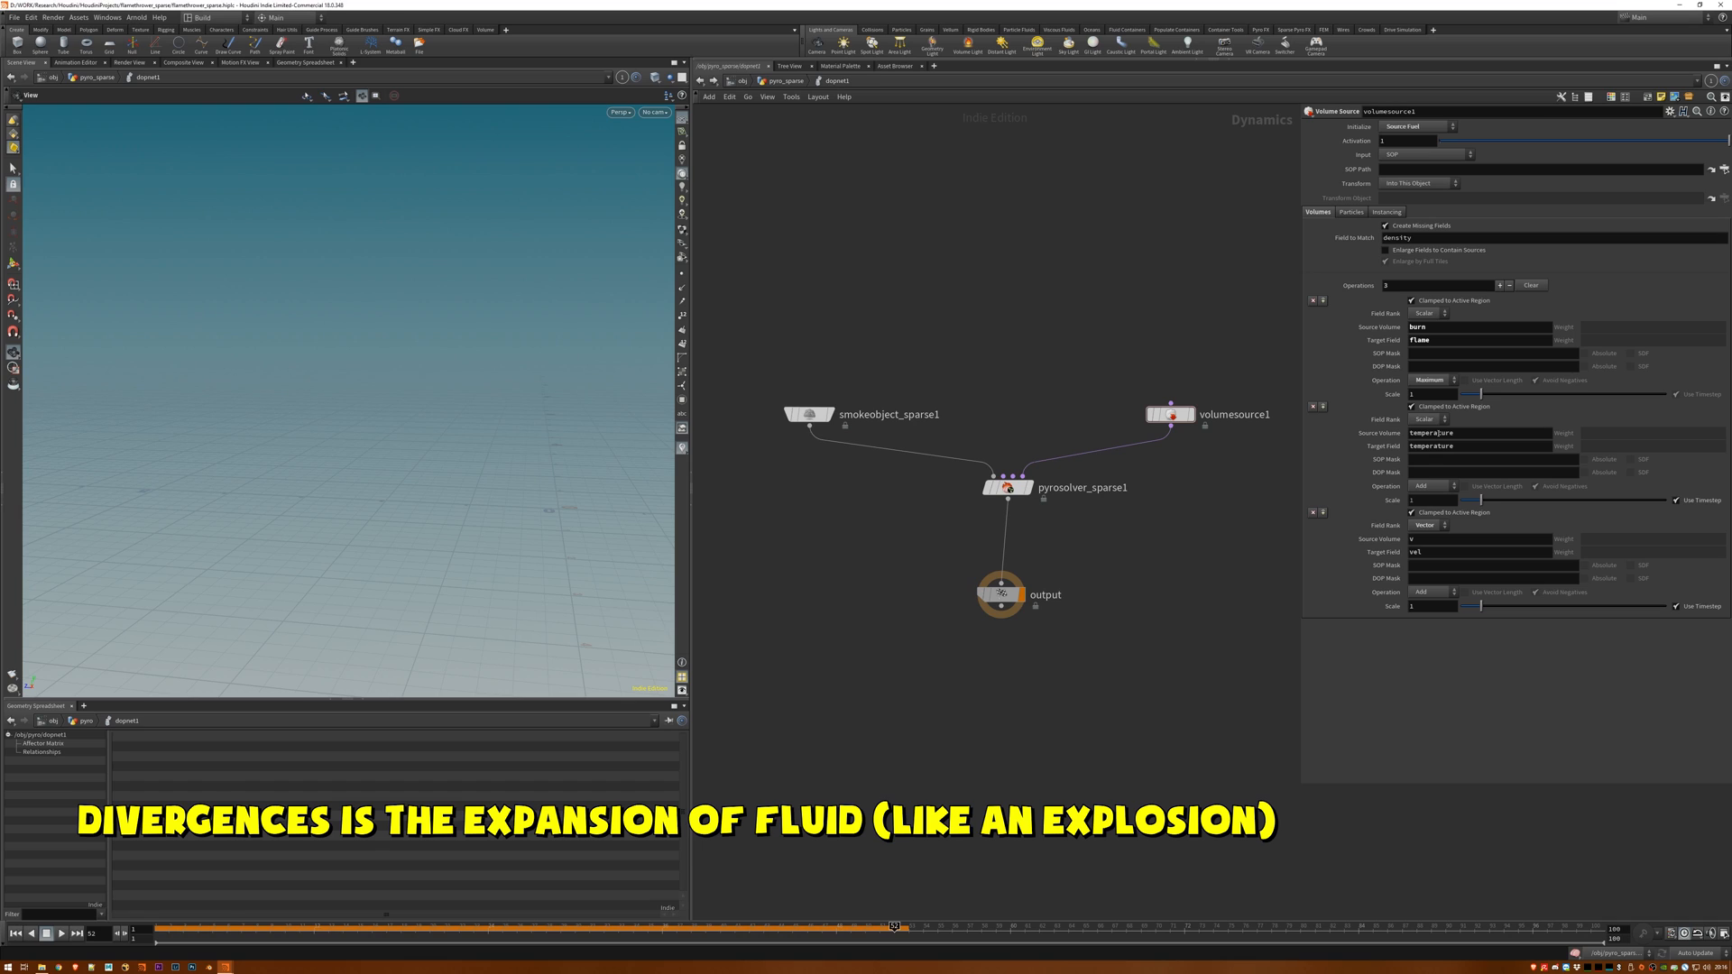
pyautogui.click(1431, 486)
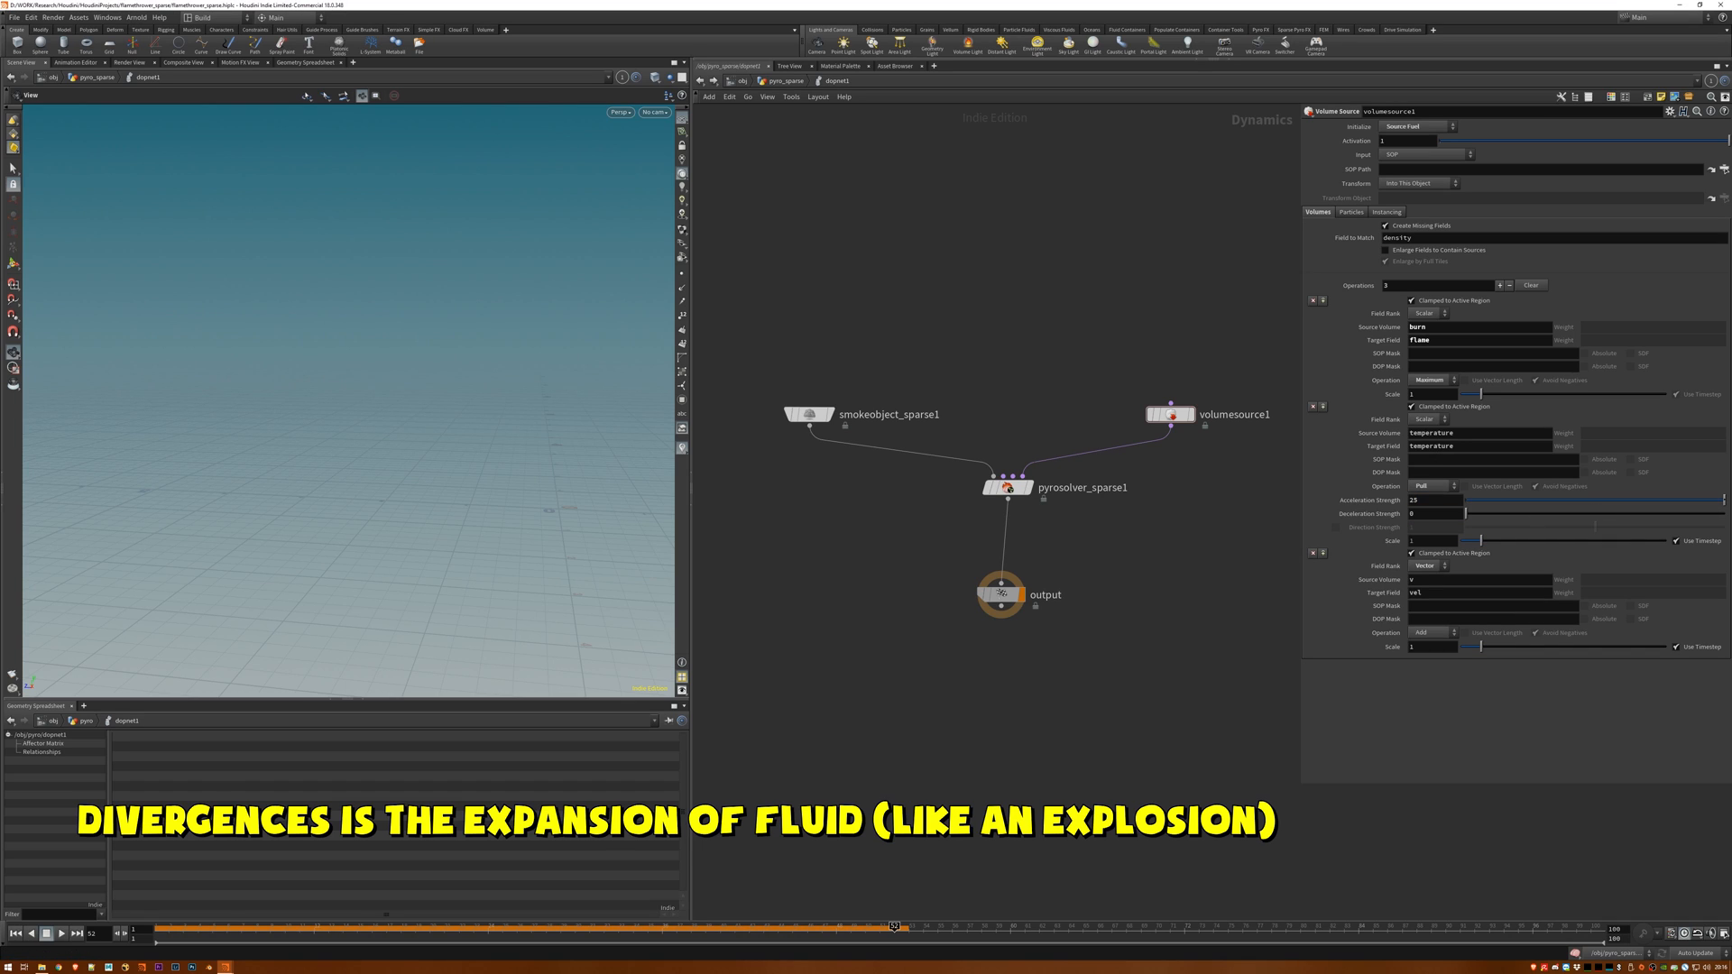
pyautogui.write('divergen')
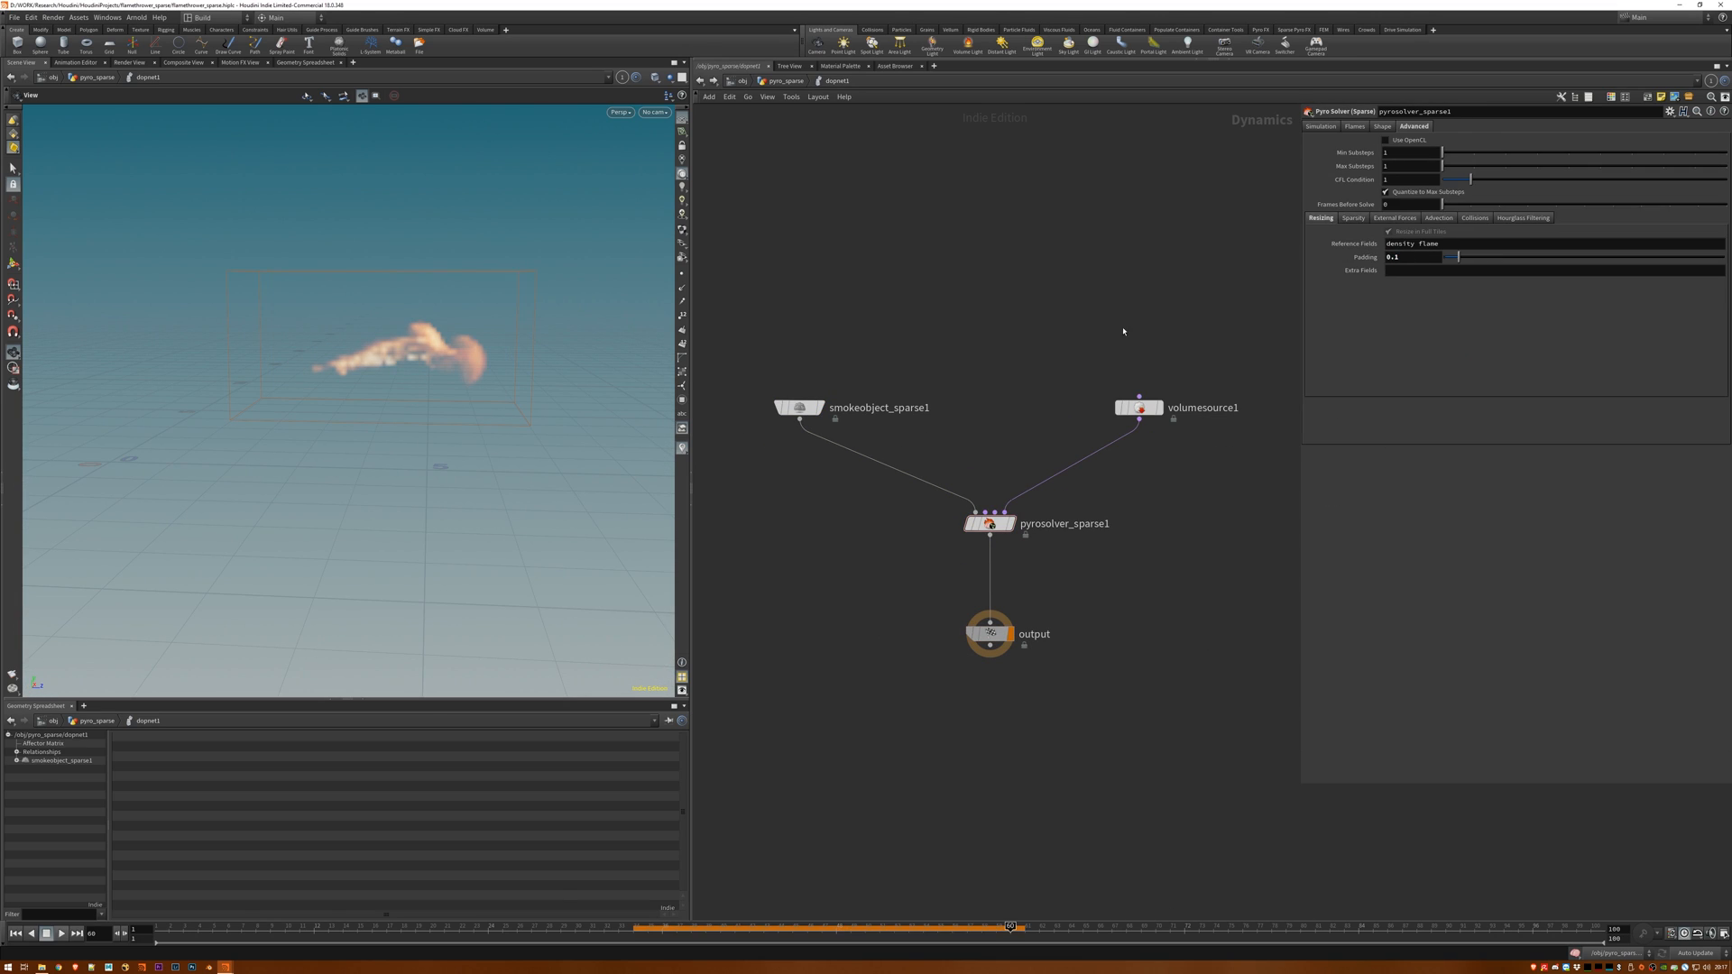
# Inspect the pyro solver's Simulation, Flames temperature, and Shape dissipation (0.025) settings.
pyautogui.click(46, 934)
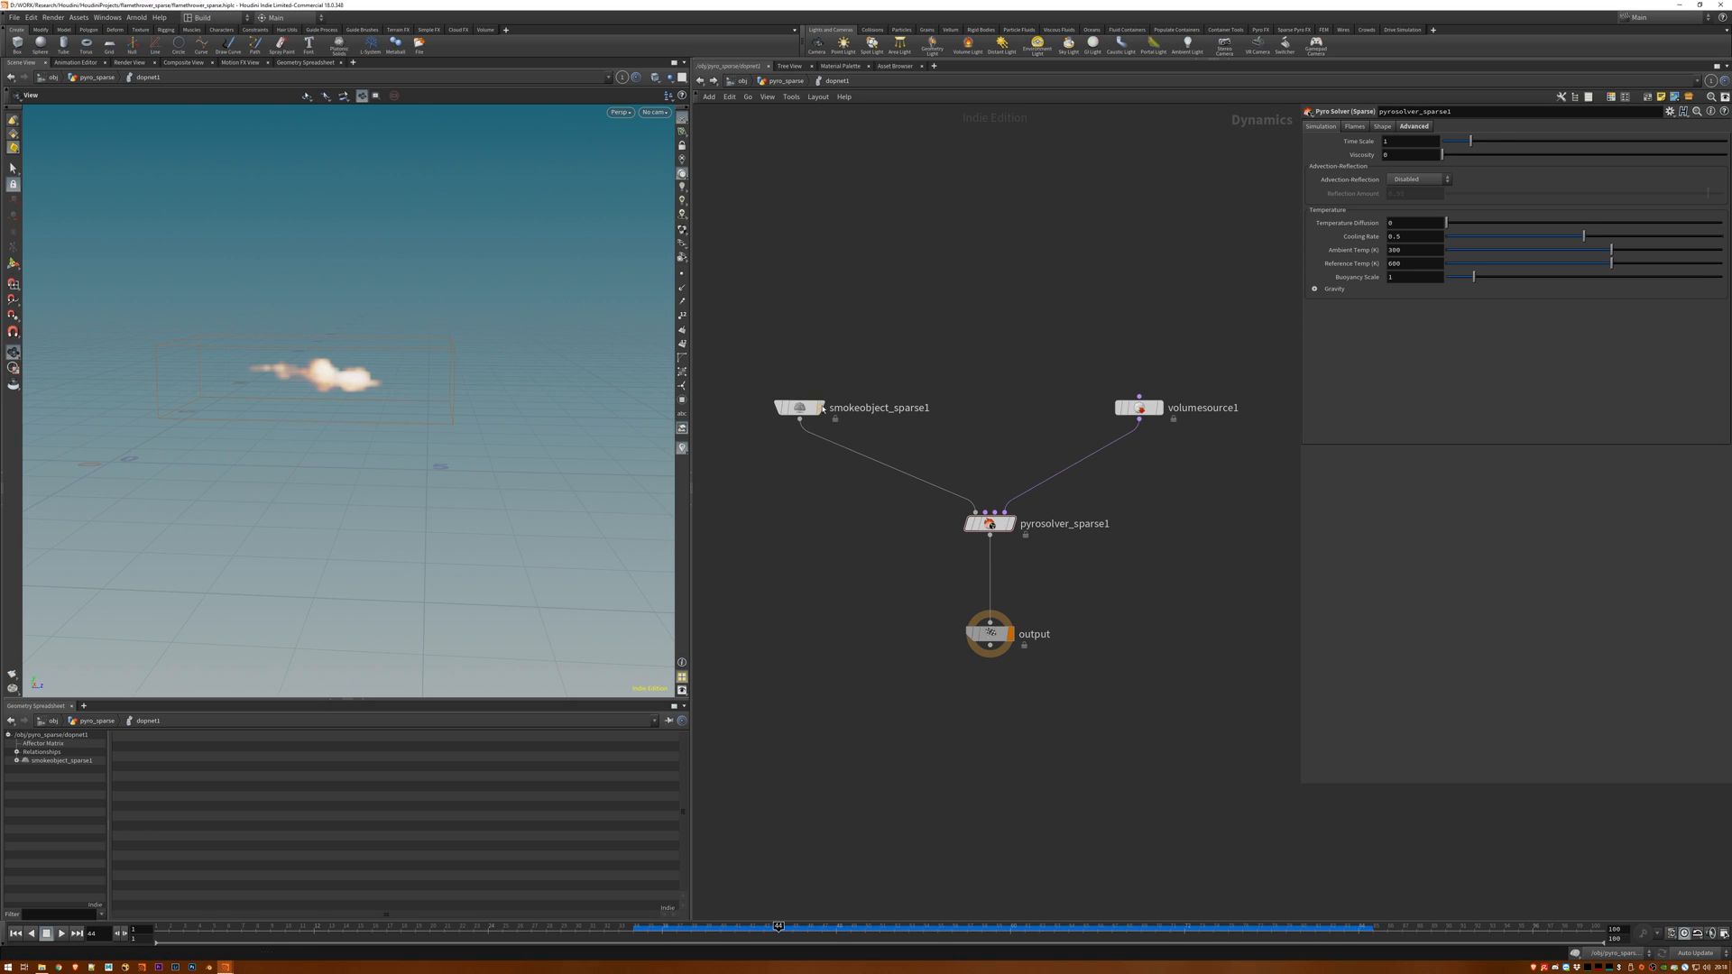
pyautogui.click(1355, 126)
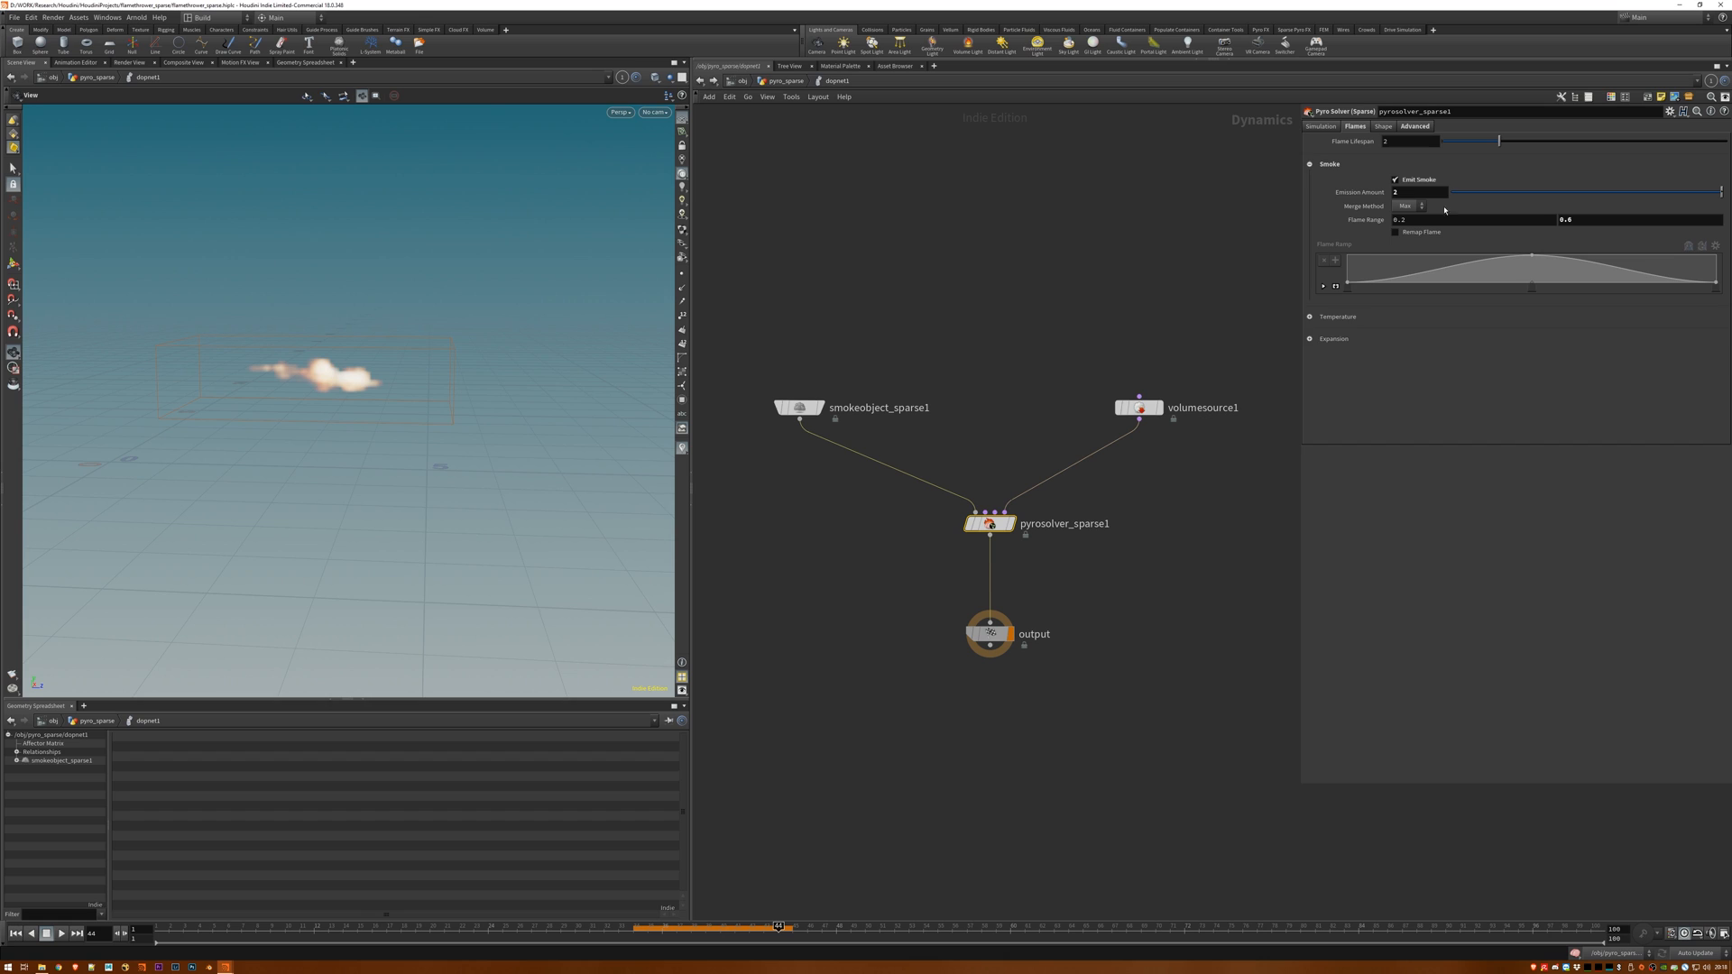
pyautogui.click(1337, 316)
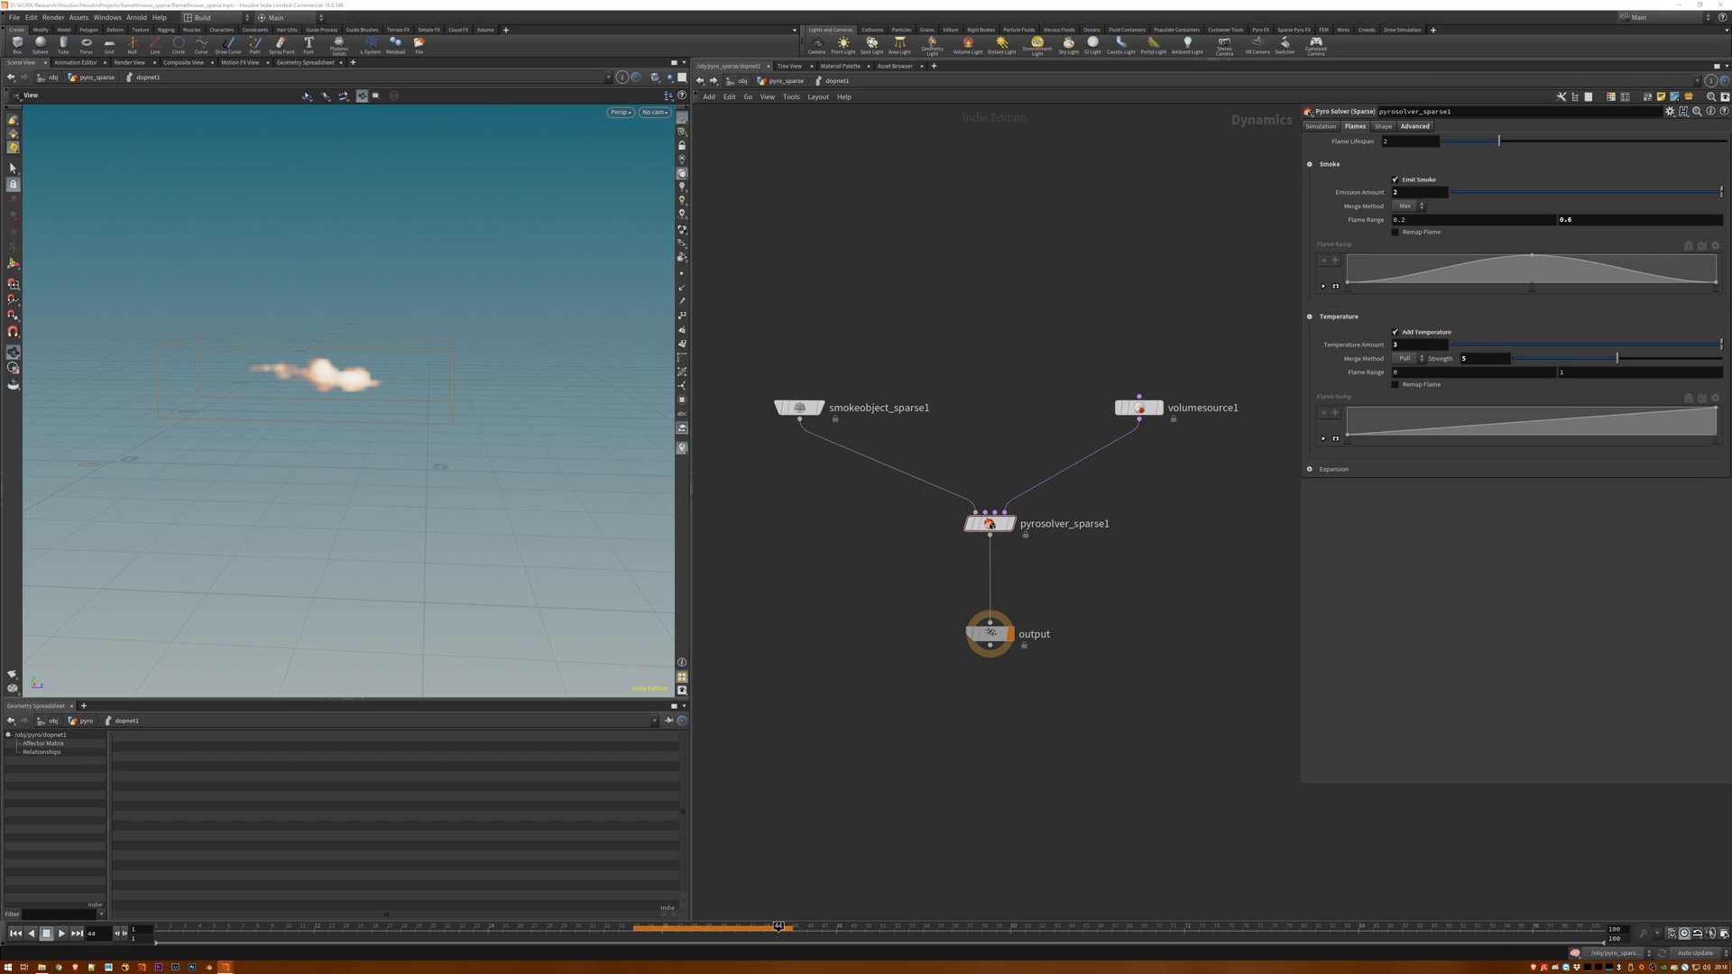
pyautogui.click(1333, 469)
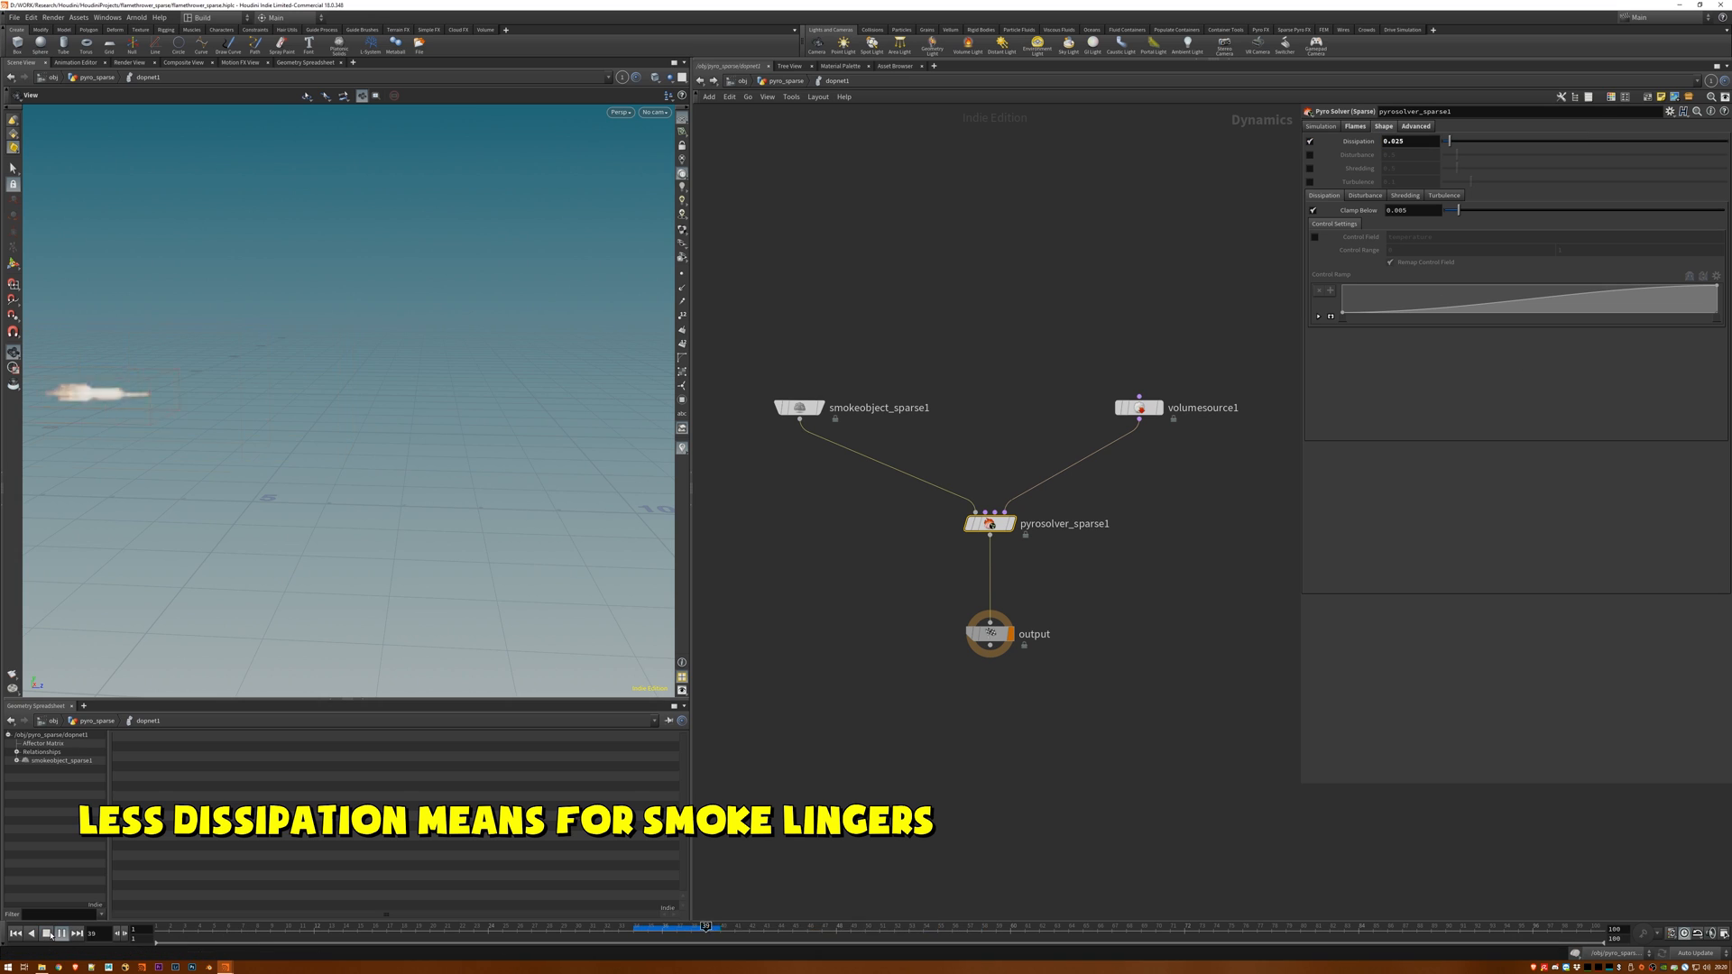
# Set dissipation to 0.001 and replay the pyro simulation from the start.
pyautogui.write('0.001')
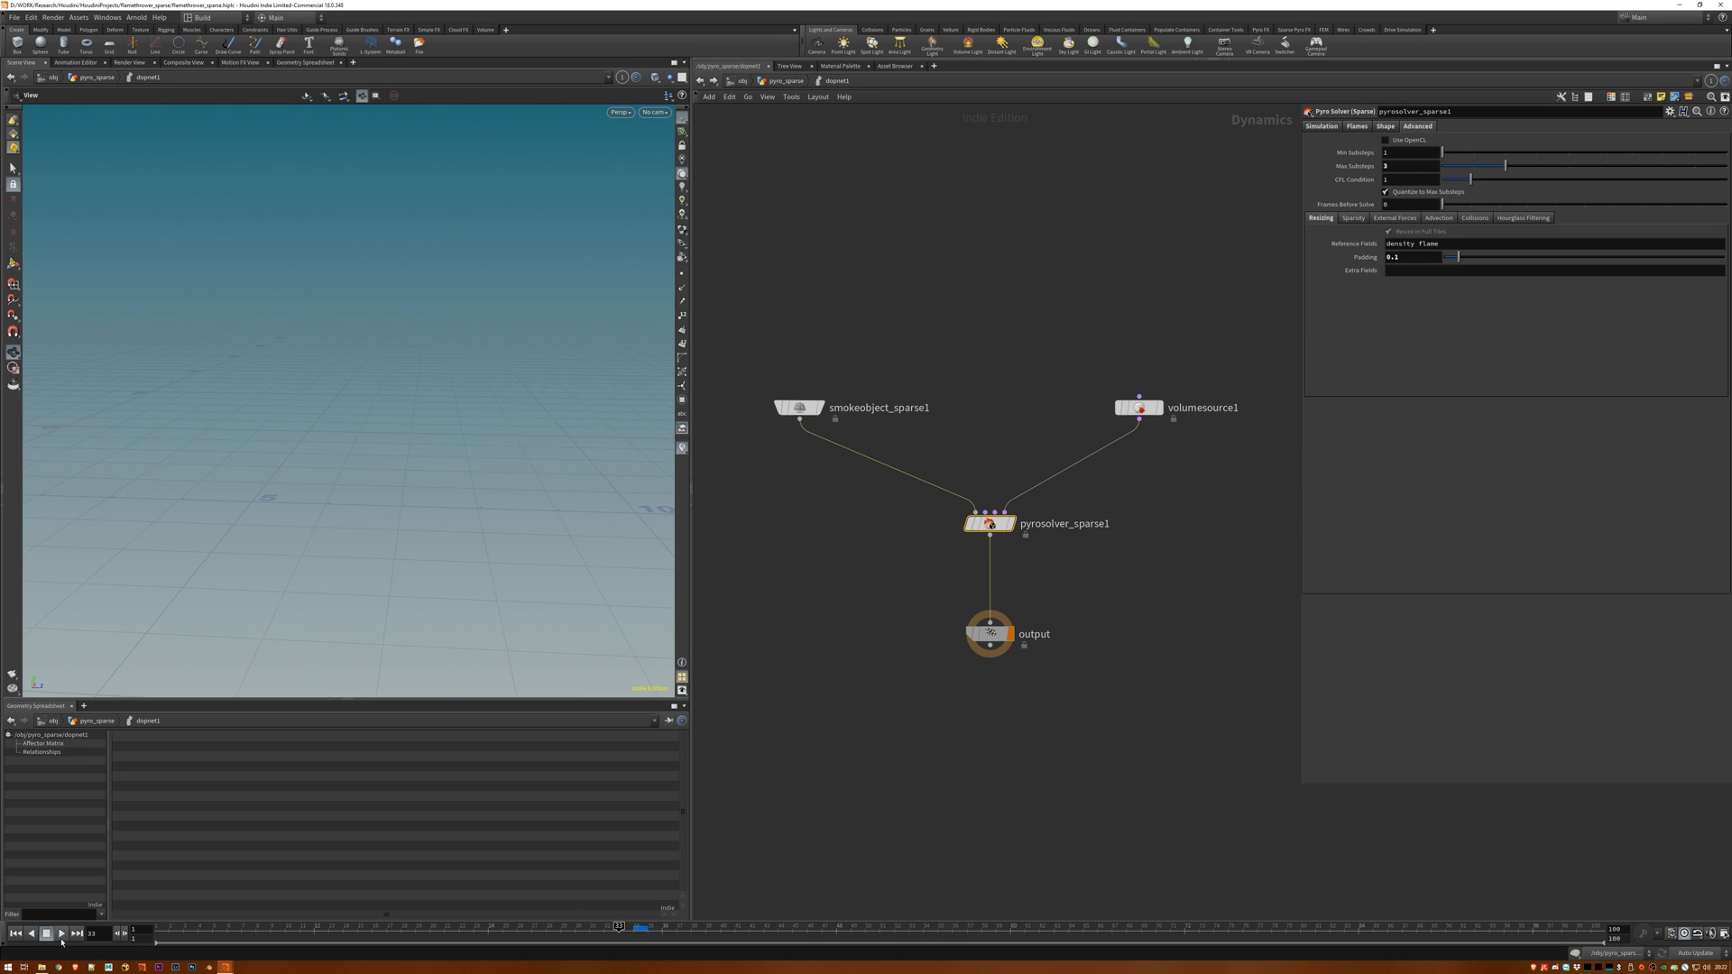
pyautogui.click(46, 934)
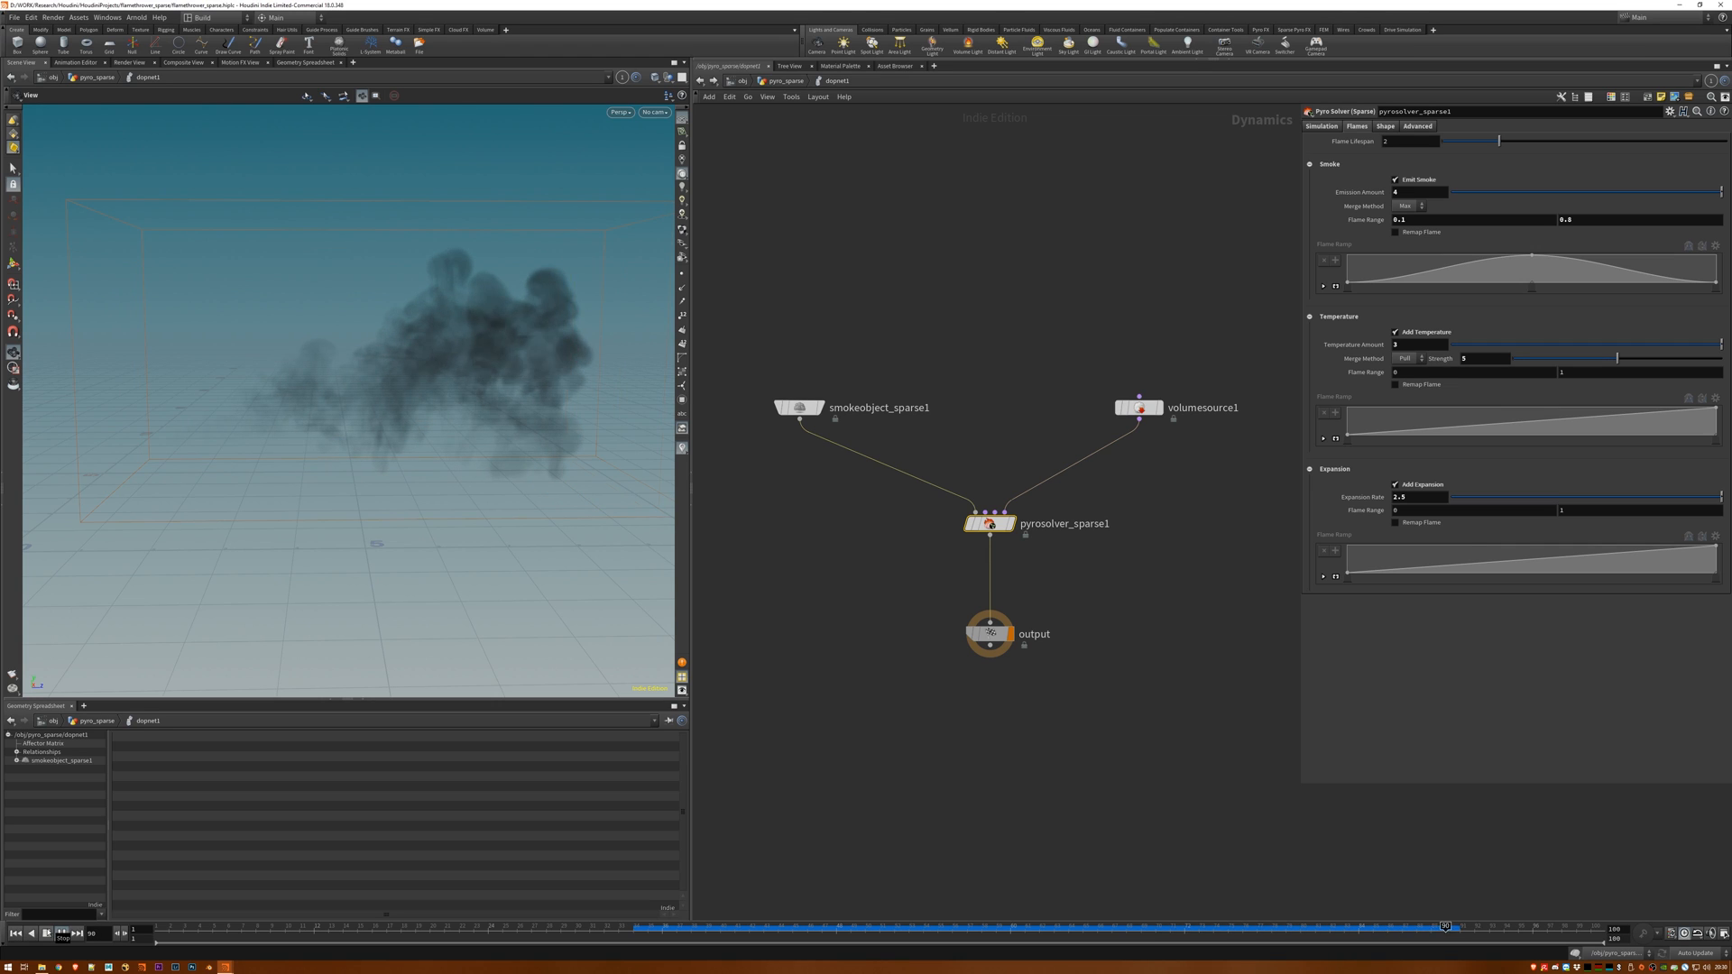
pyautogui.click(63, 934)
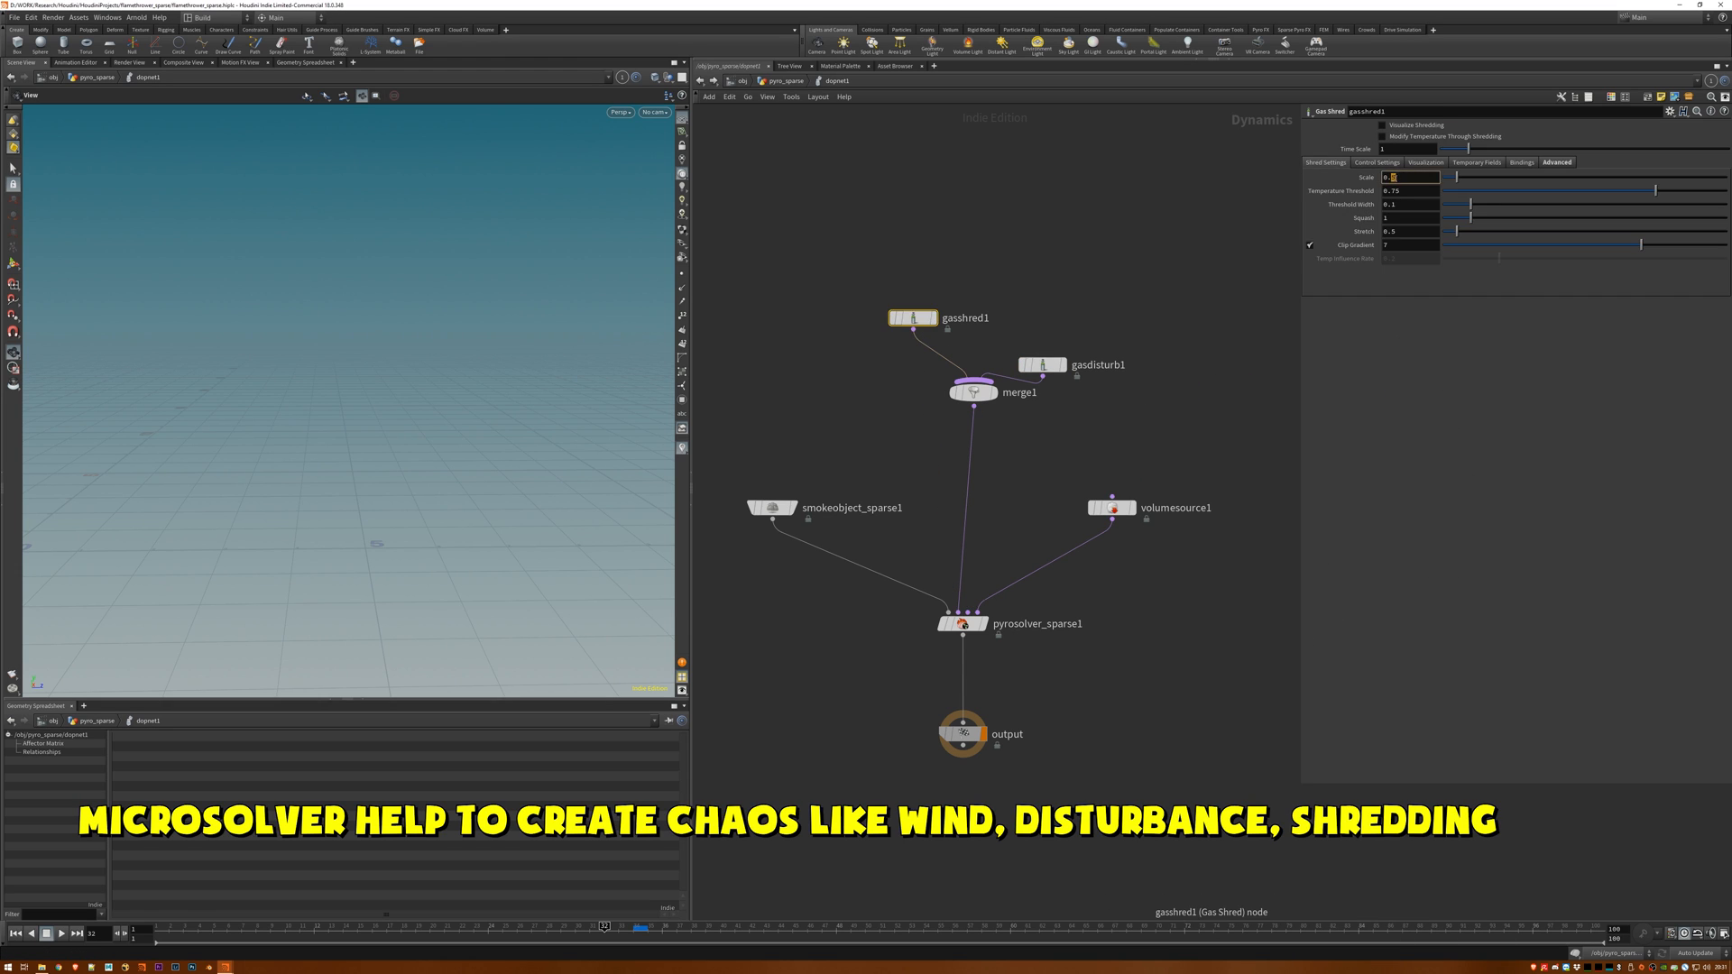
# Move to the pyro_sparse geometry network holding object_merge1, dopnet1 and DOP Import Fields.
pyautogui.click(1035, 364)
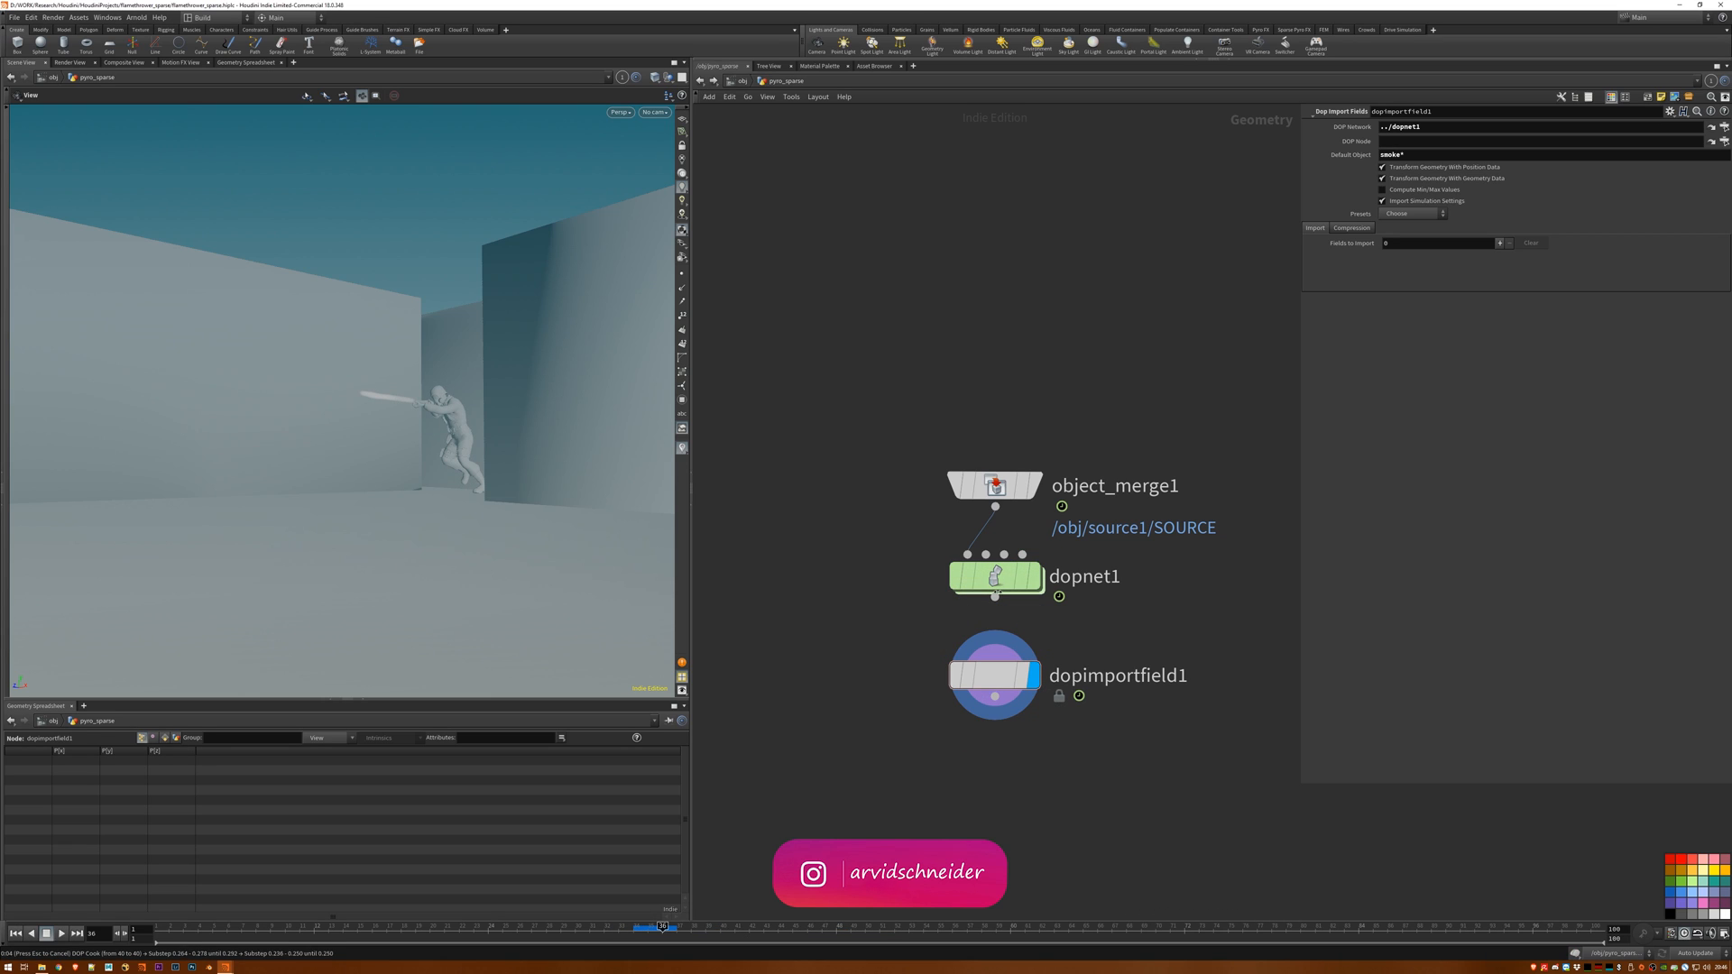
# Set dopimportfield1's Presets to Pyro to import the pyro fields.
pyautogui.click(1412, 213)
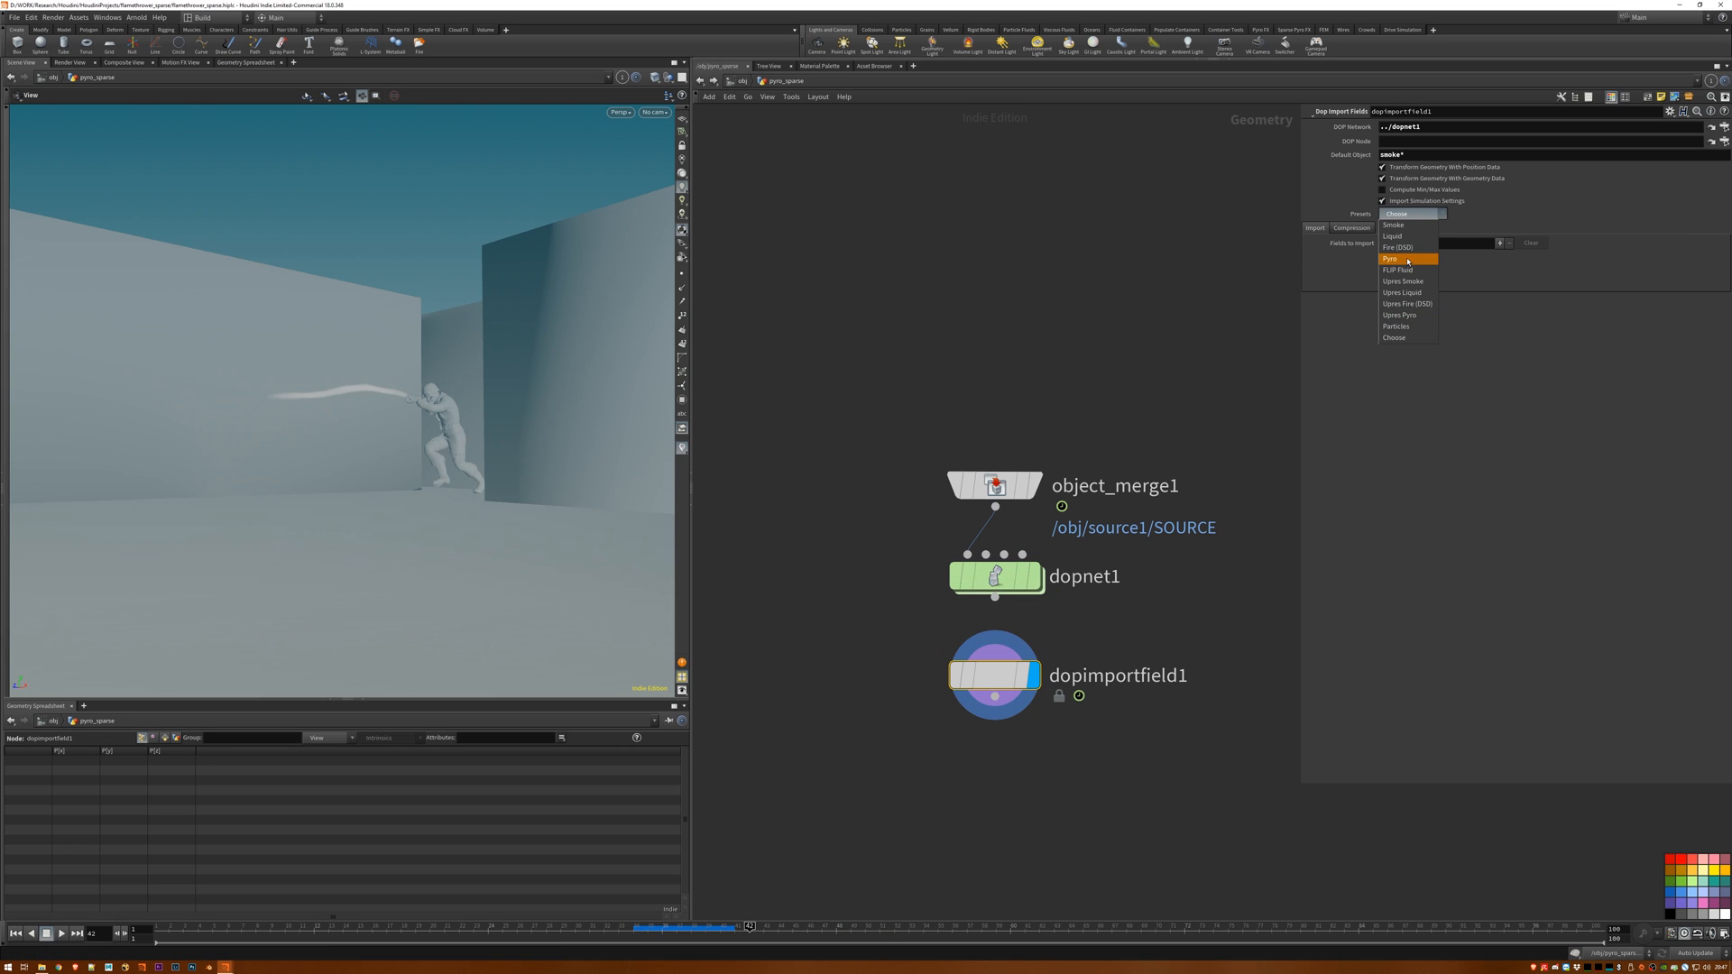
pyautogui.click(1391, 259)
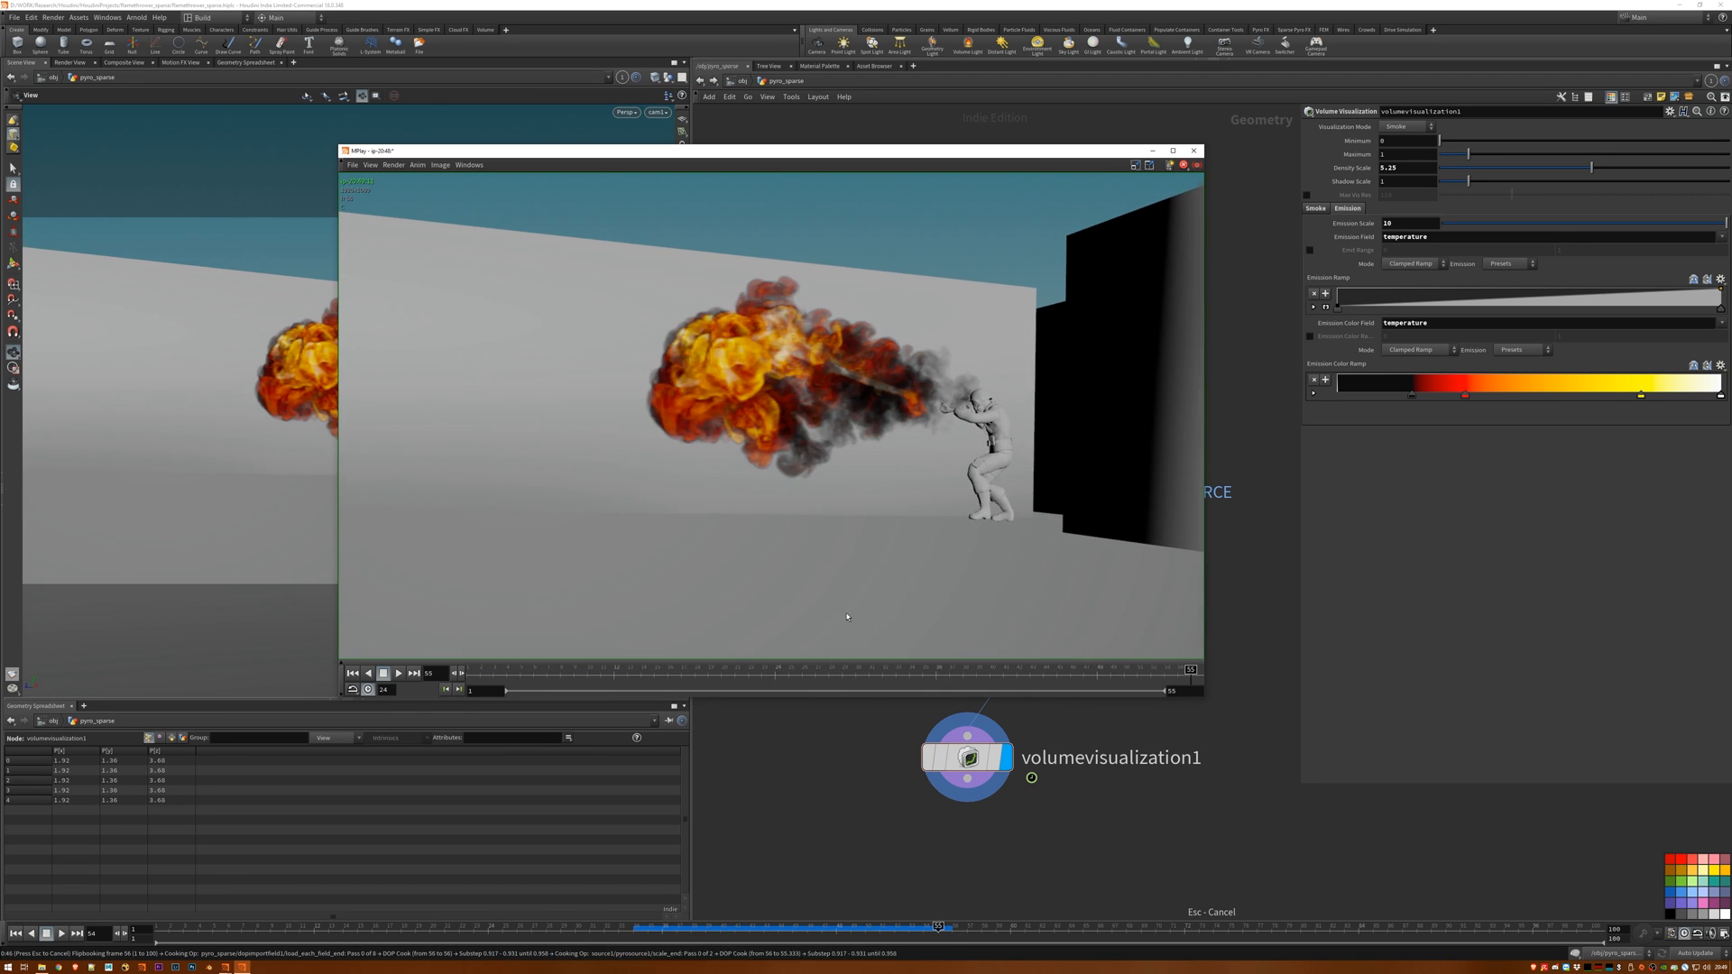
# Create an Arnold Volume object at /obj beside room, source1 and pyro_sparse.
pyautogui.click(384, 673)
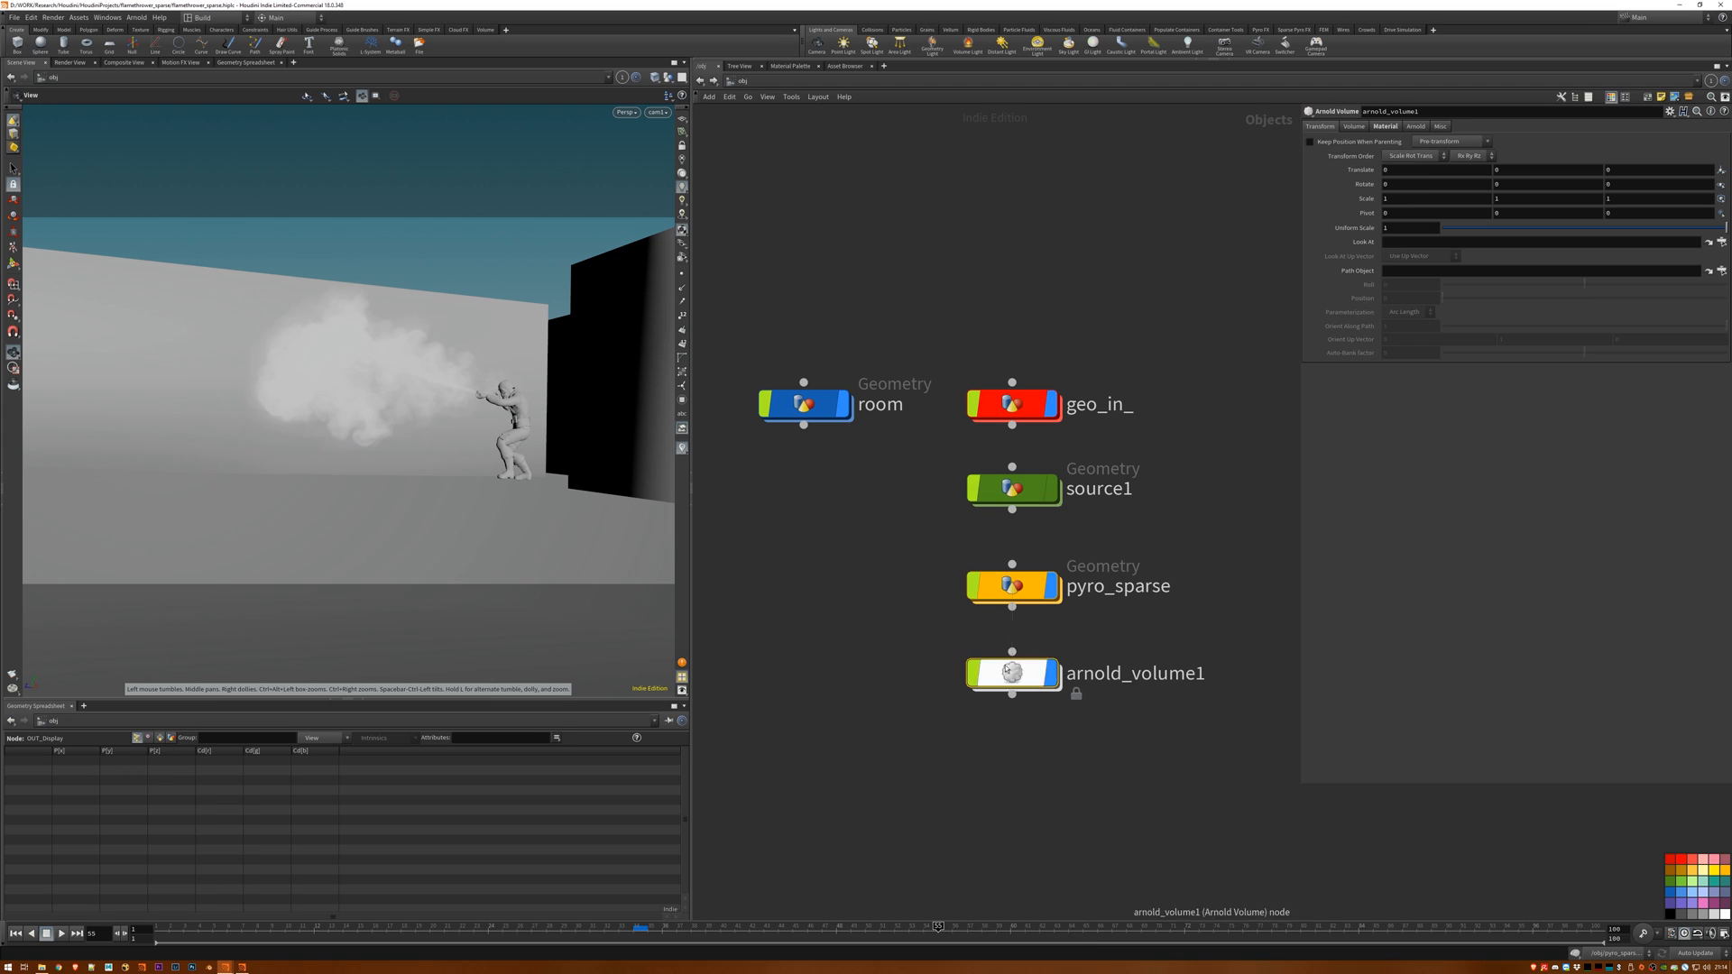
# Select the arnold1 ROP in /out to review its EXR Output Picture settings.
pyautogui.click(1355, 126)
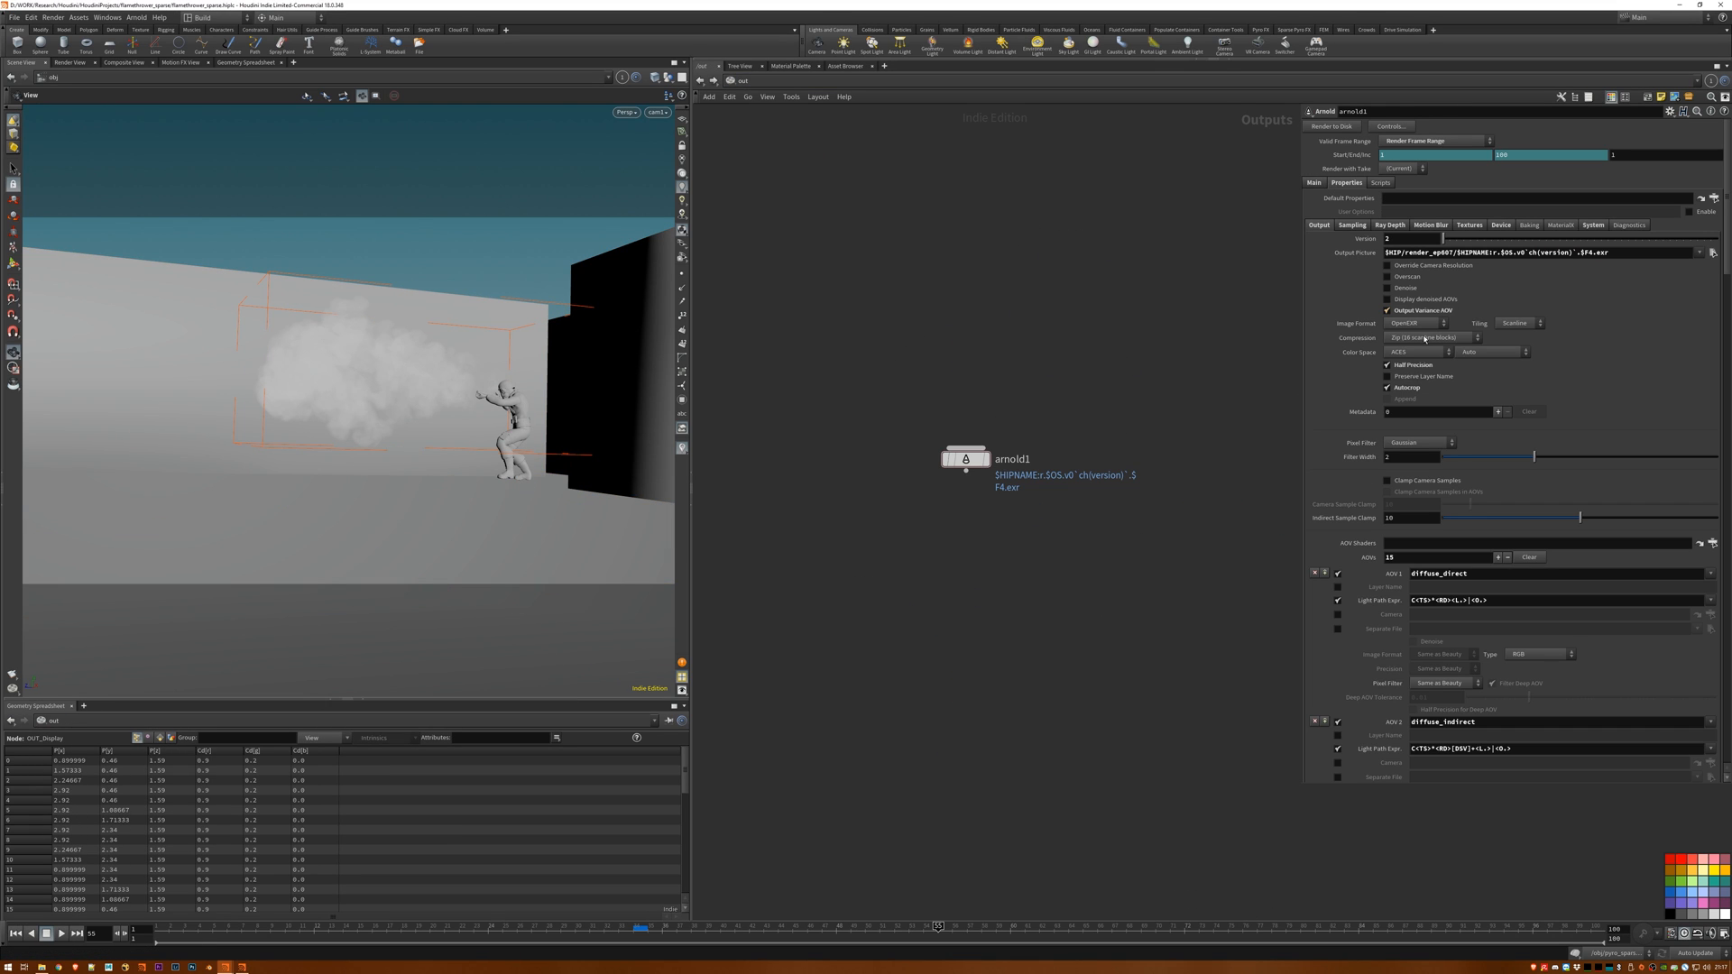
# Review arnold1's Camera AA sampling values and the Ray Depth limits.
pyautogui.scroll(-3)
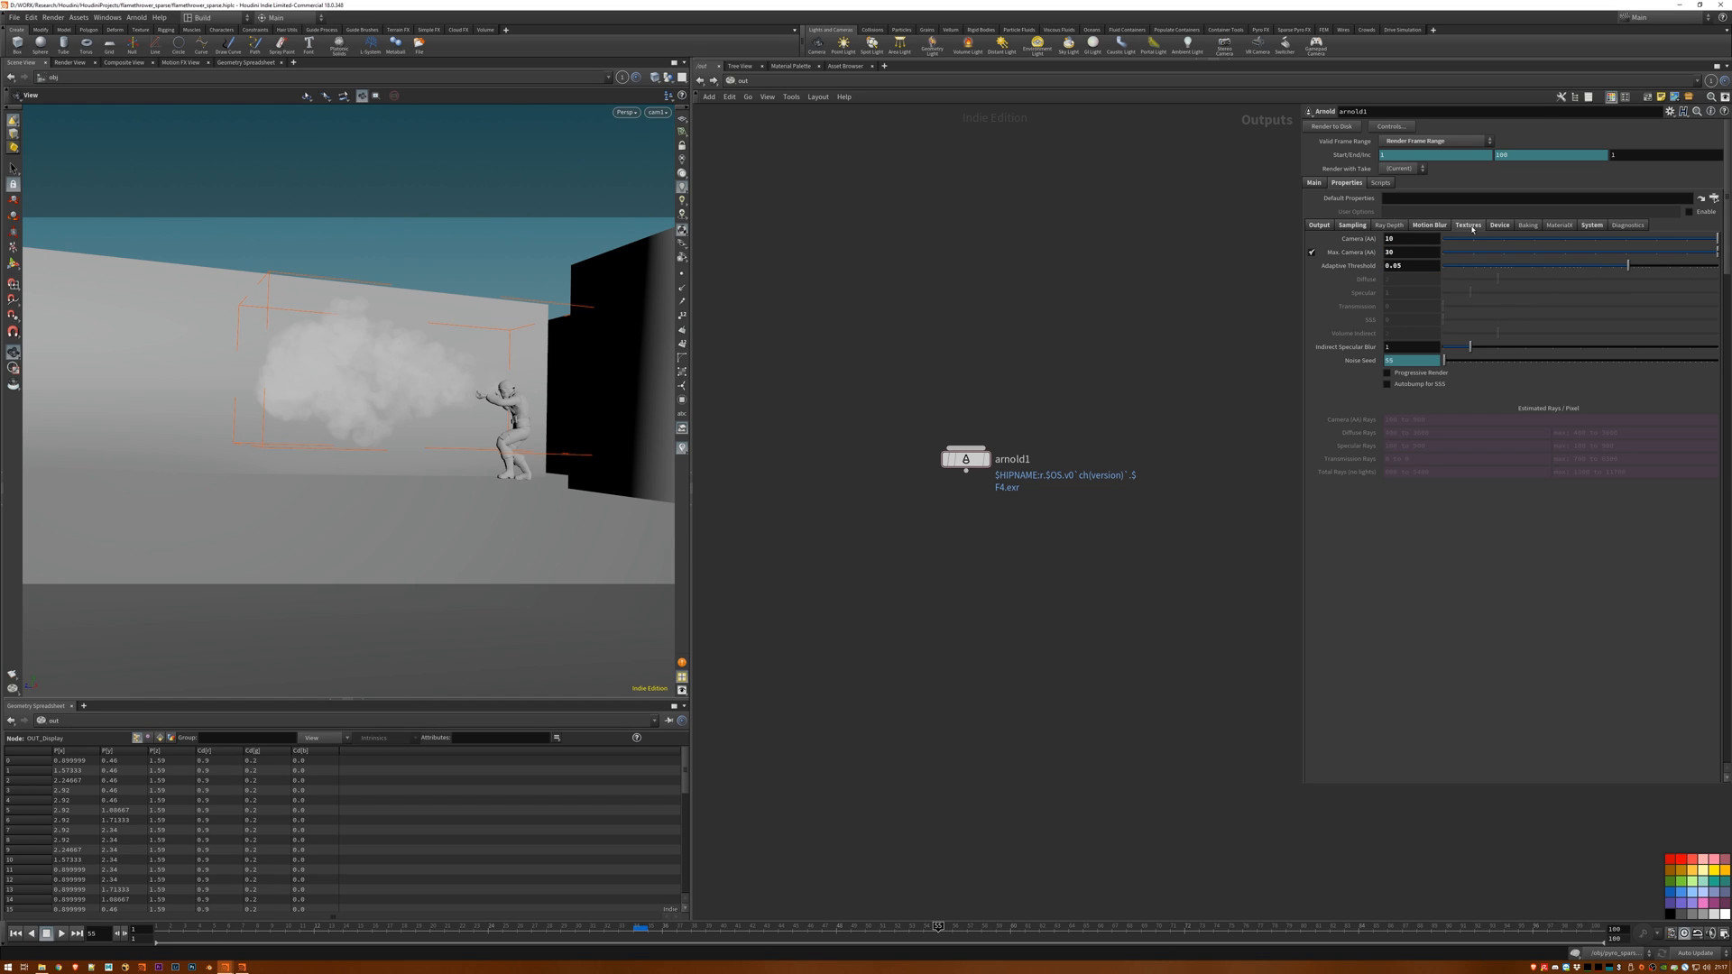
pyautogui.click(1500, 225)
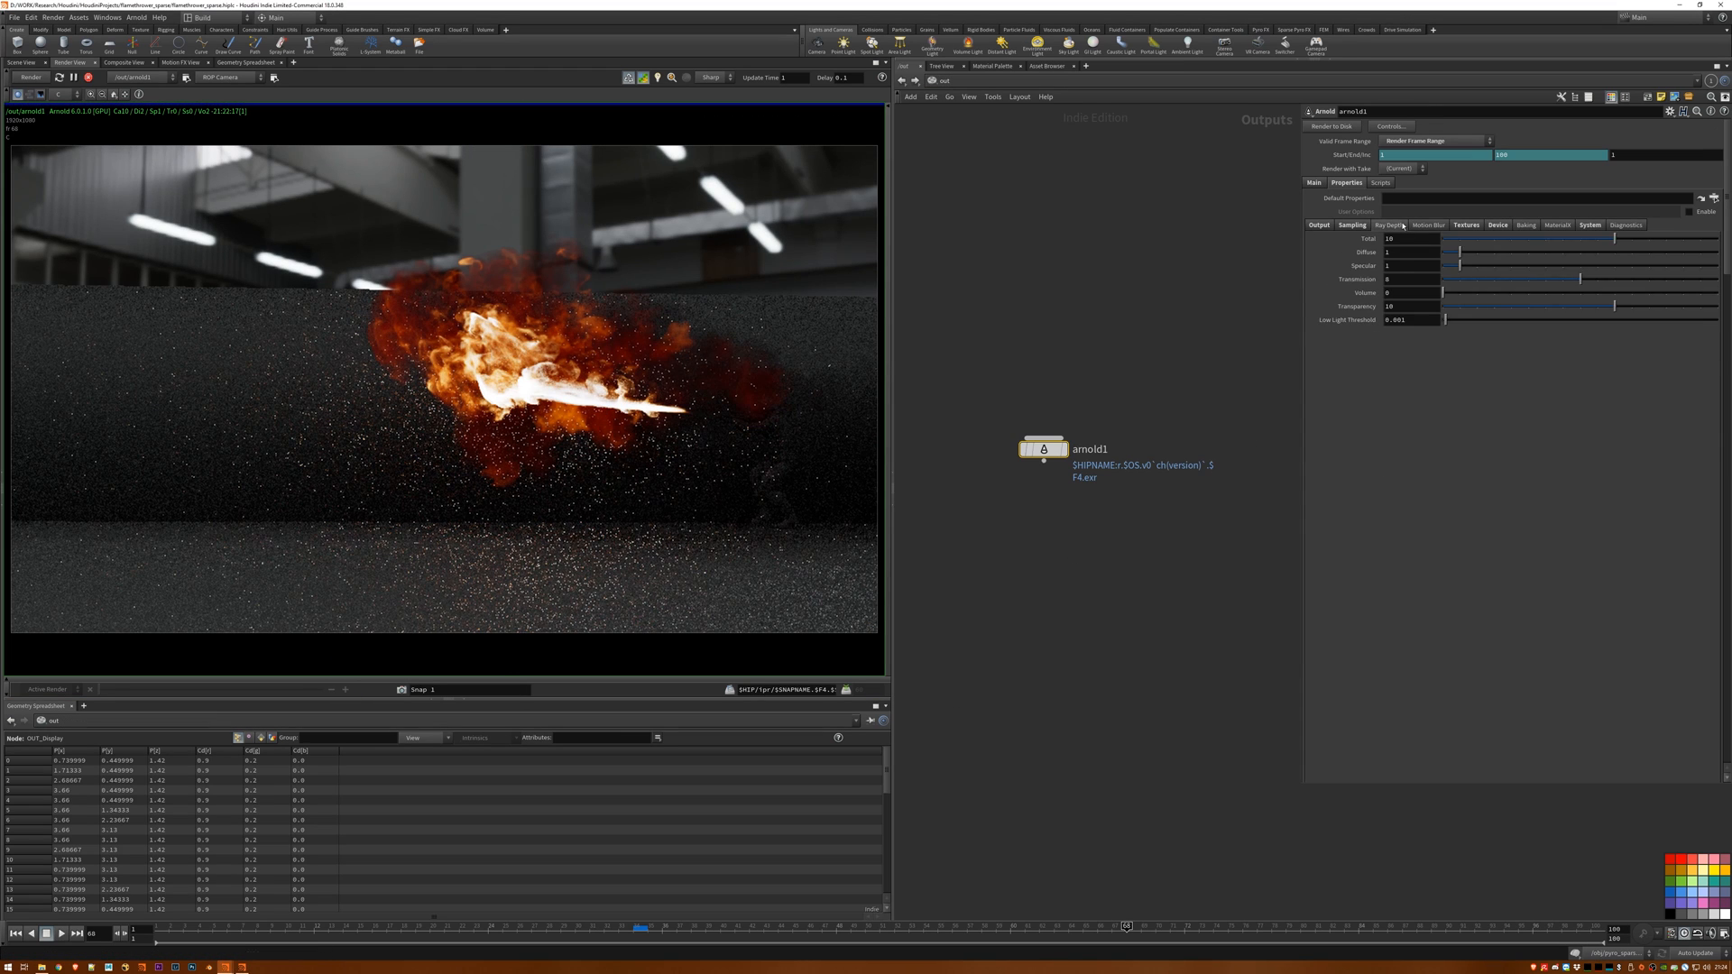
# Inspect the /mat Arnold Material Builders, assign BASE__ALL to the room, and view the render.
pyautogui.click(1353, 226)
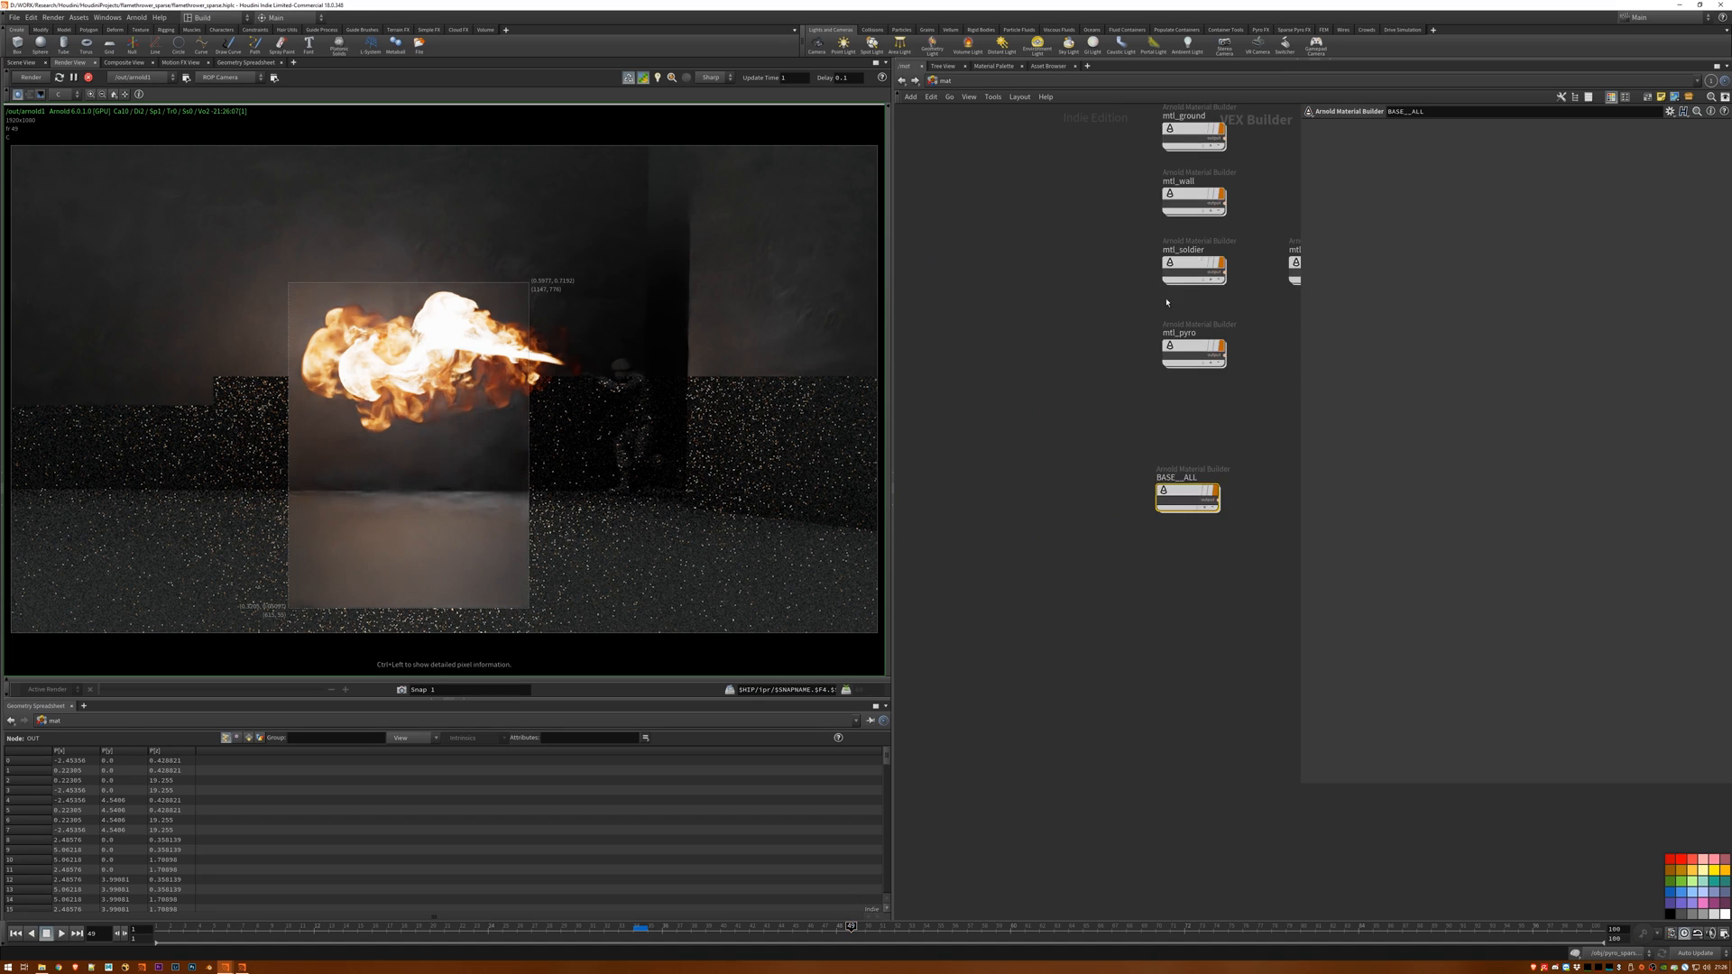
pyautogui.doubleClick(1186, 494)
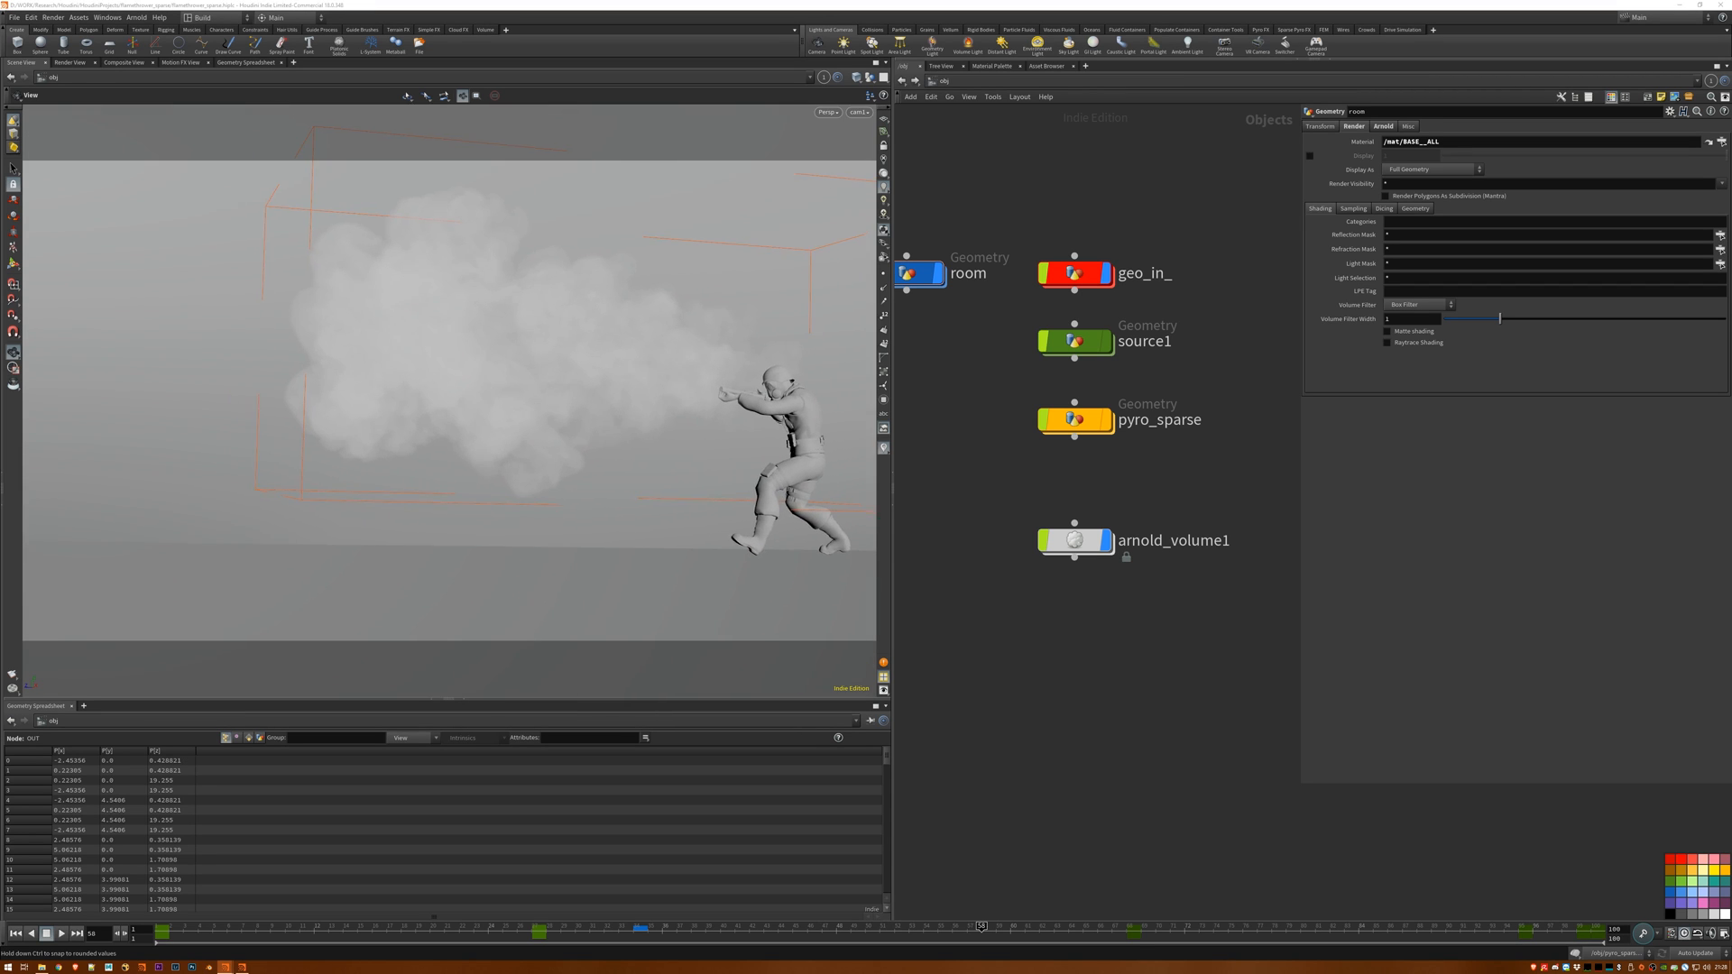
pyautogui.click(69, 62)
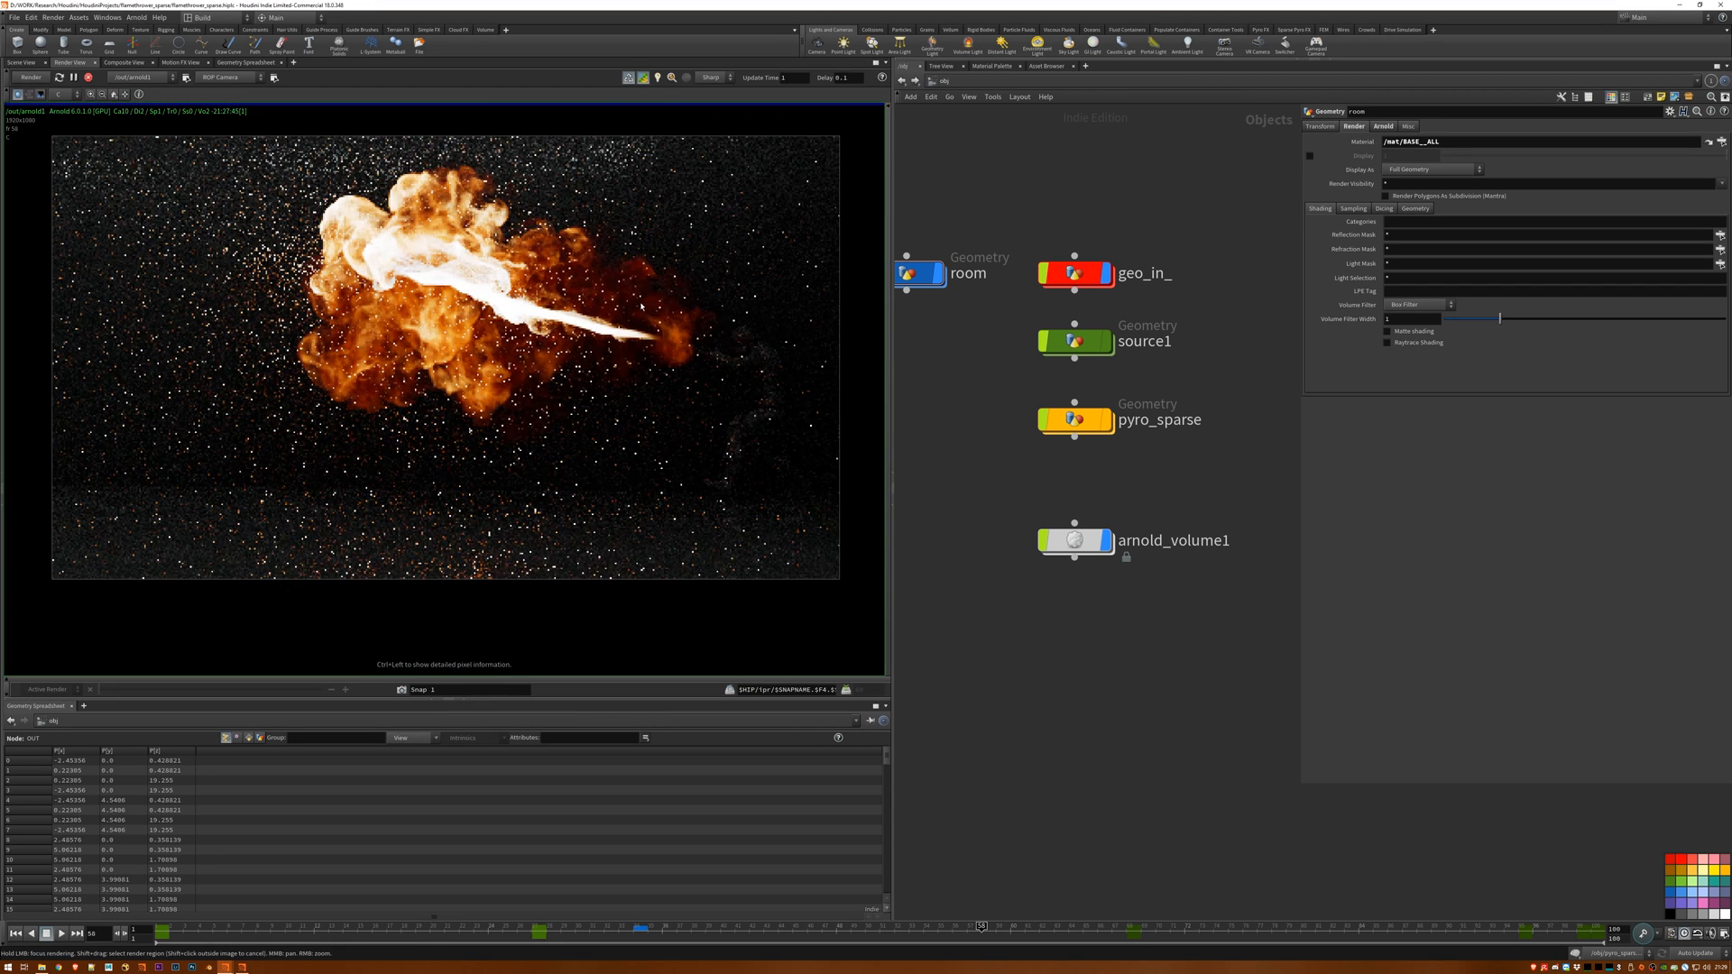